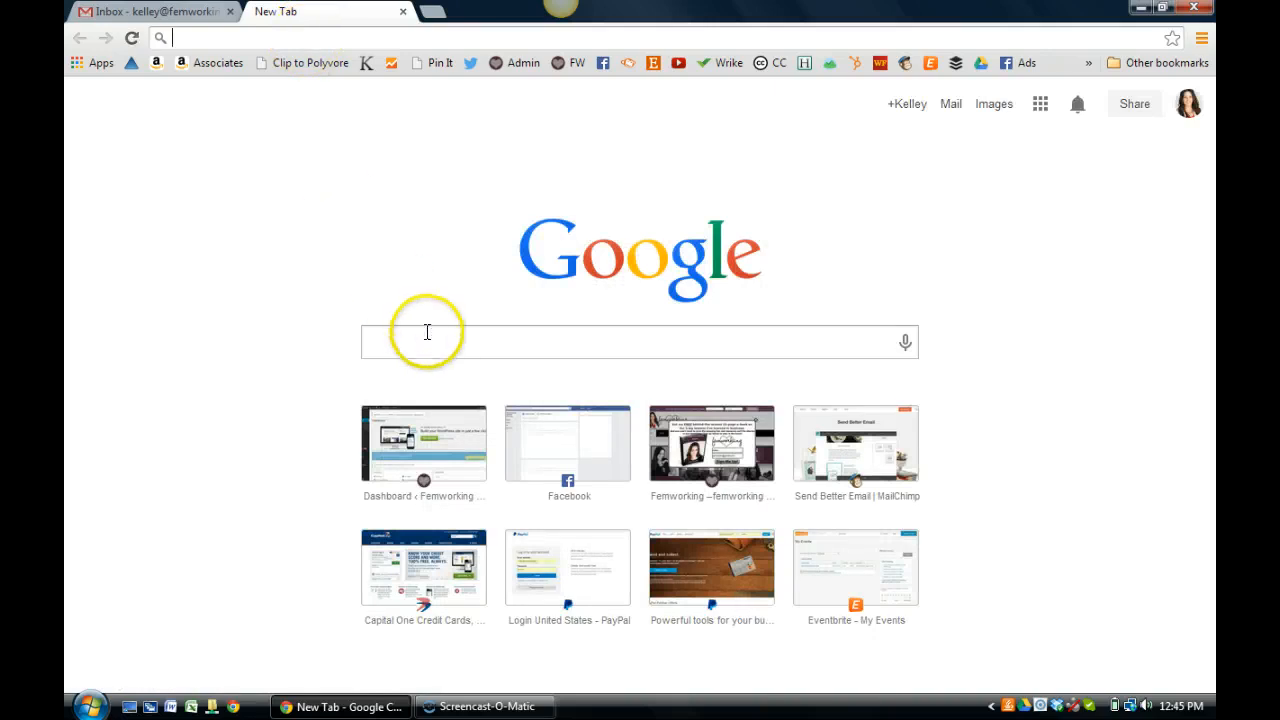
Search the web for 'boomerang for gmail' from the address bar
left_click(427, 342)
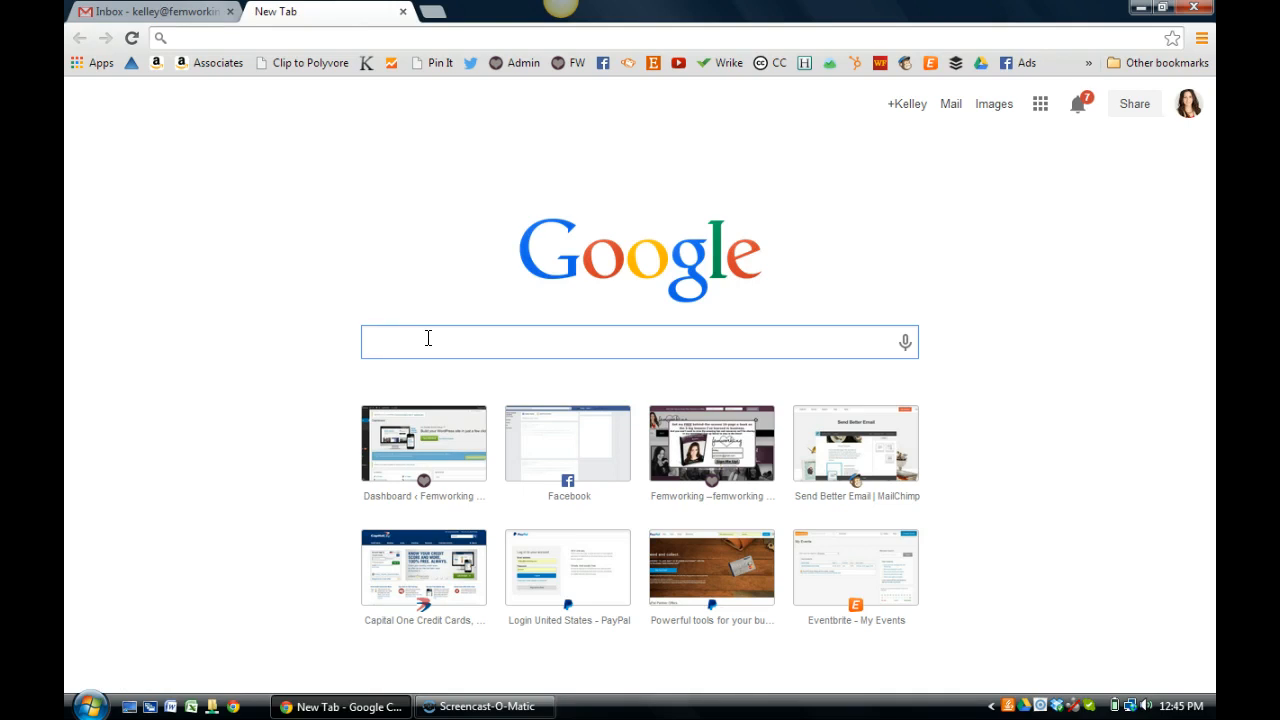
type("chr")
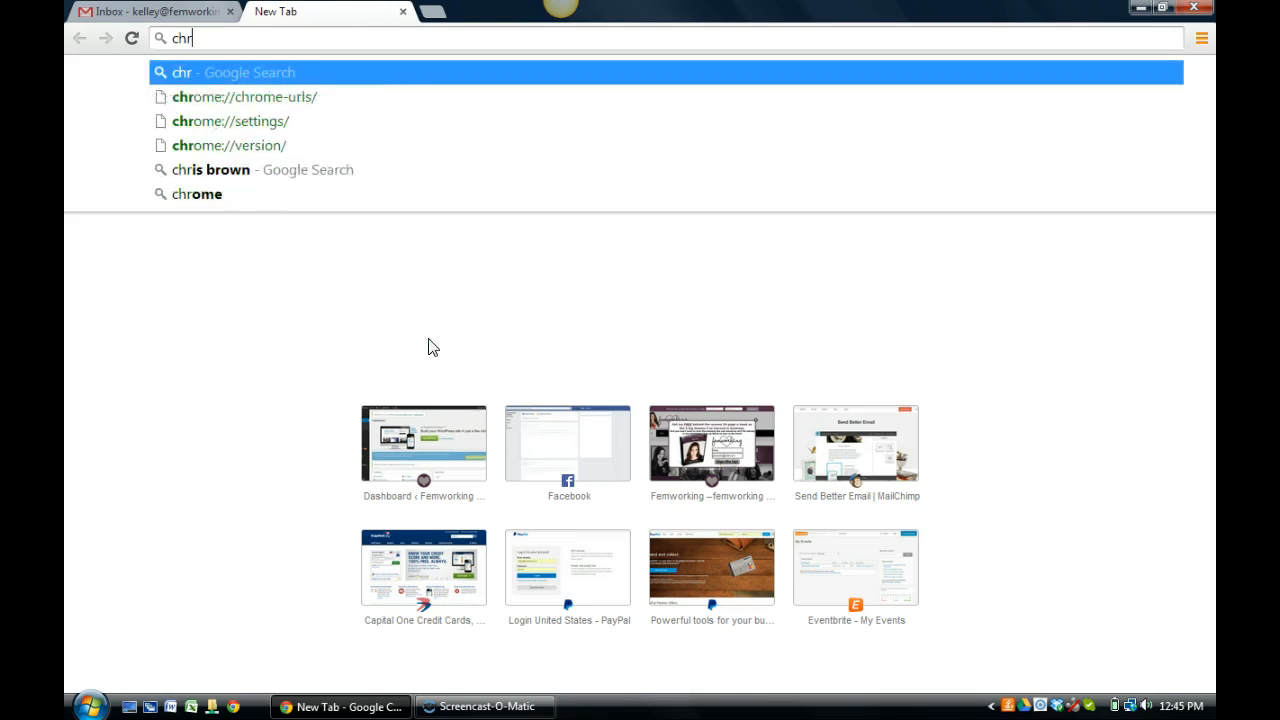
type("boomerang+for+gmail&rlz=1C1_____enUS414US415&oq=boomerang+for+gmail&aqs=")
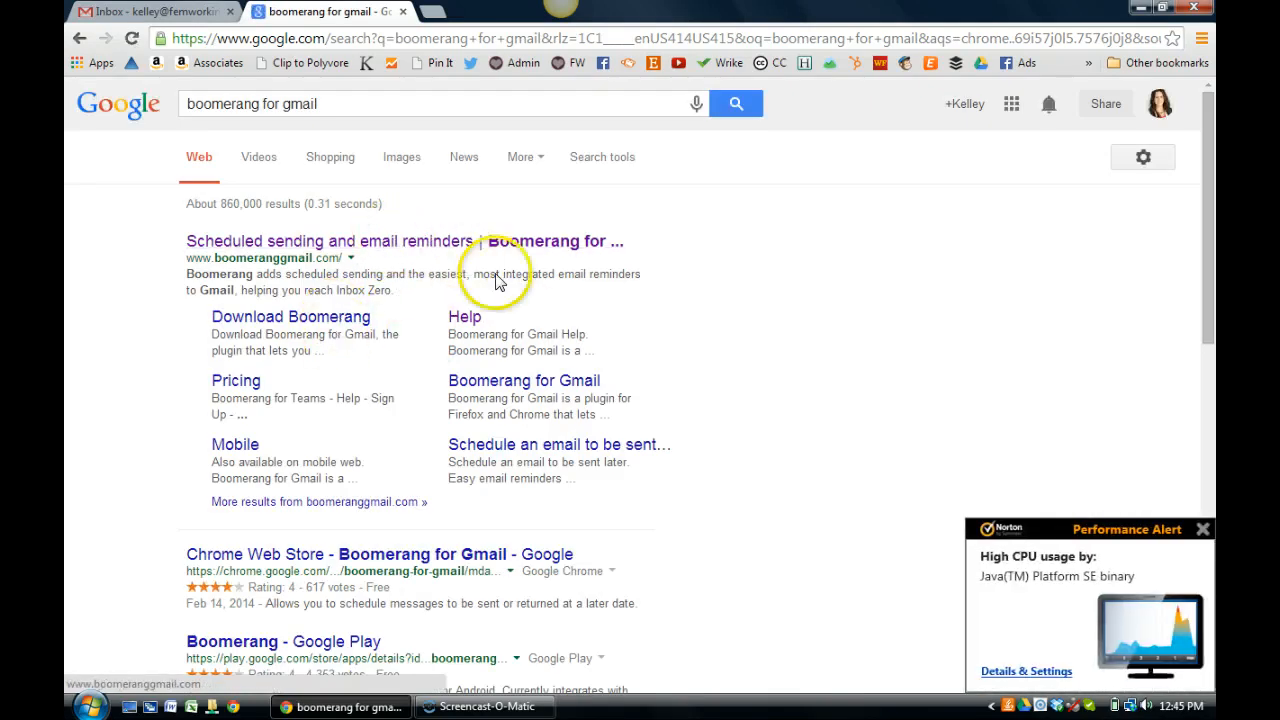
mouse_move(465, 390)
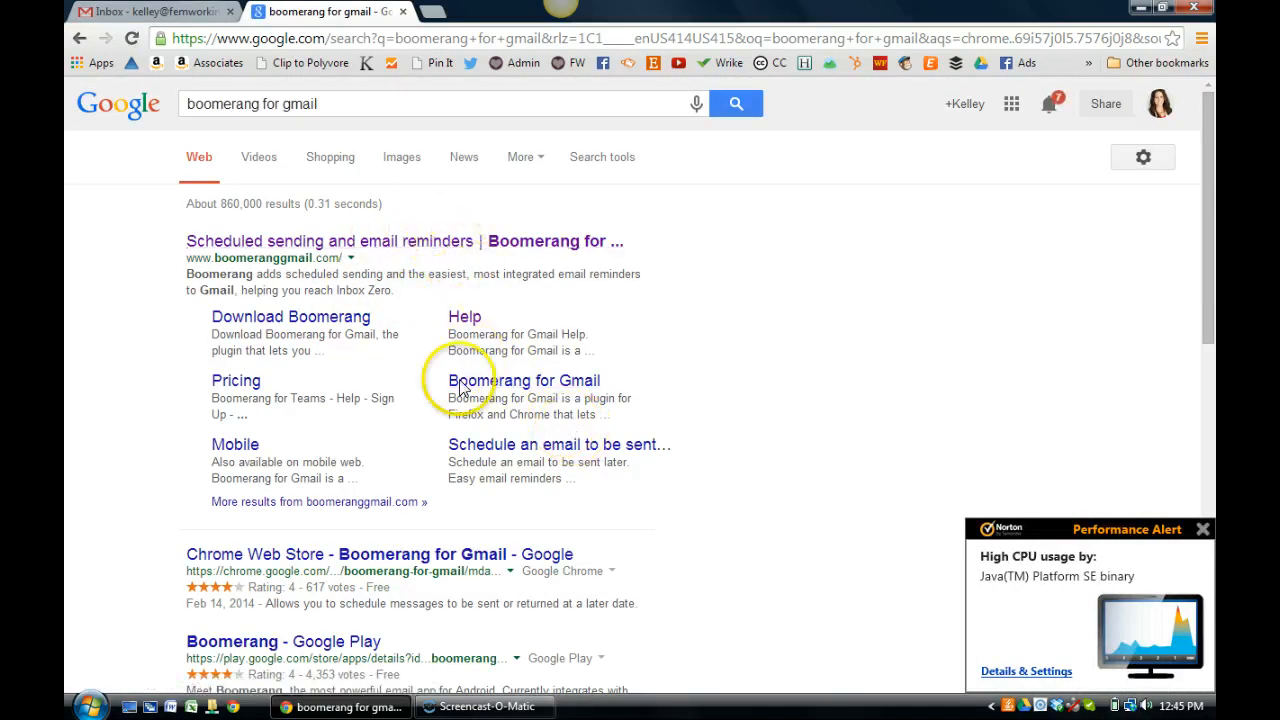
Go back to the Gmail inbox and view the 'How rude can you be?' email from Marie Forleo
left_click(150, 14)
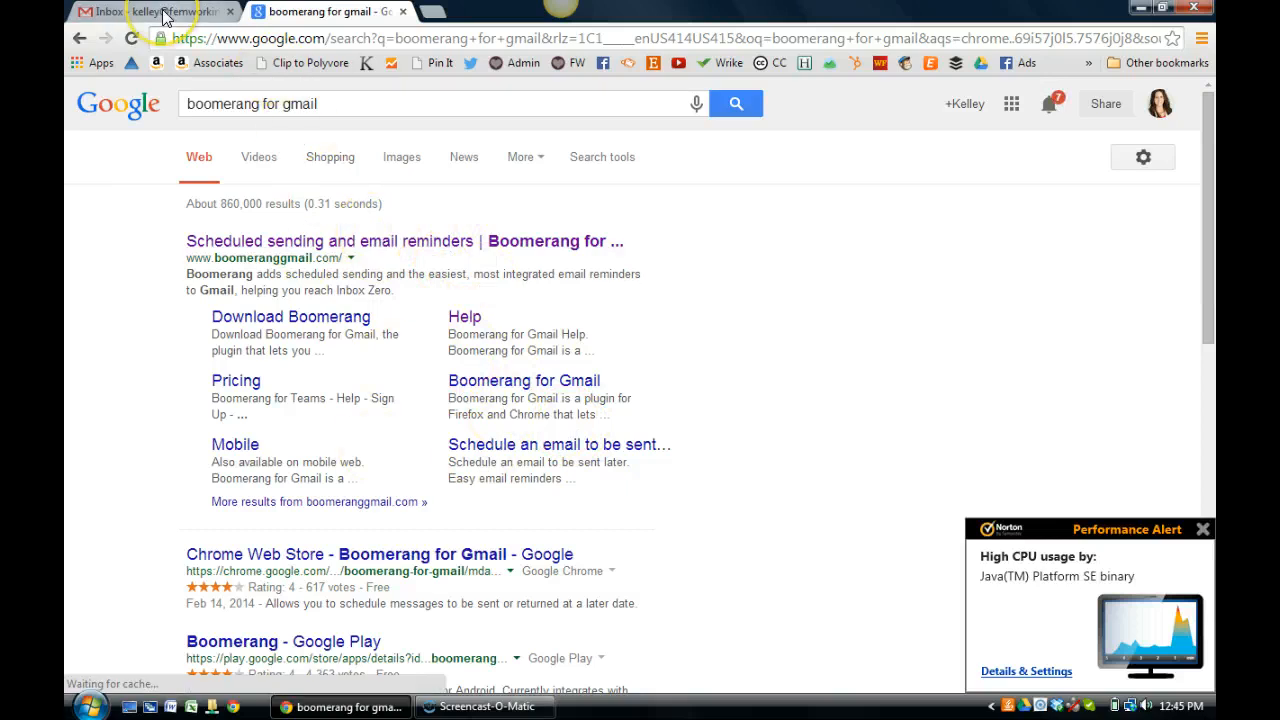
left_click(150, 14)
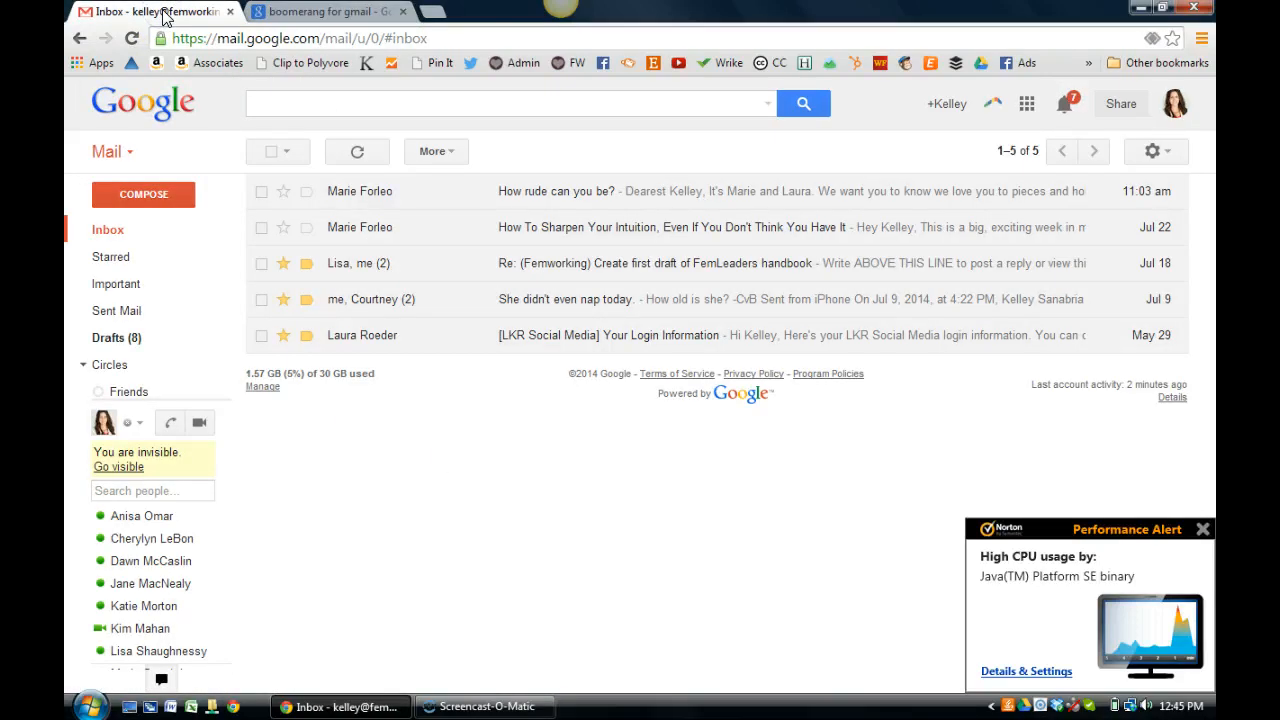
left_click(311, 100)
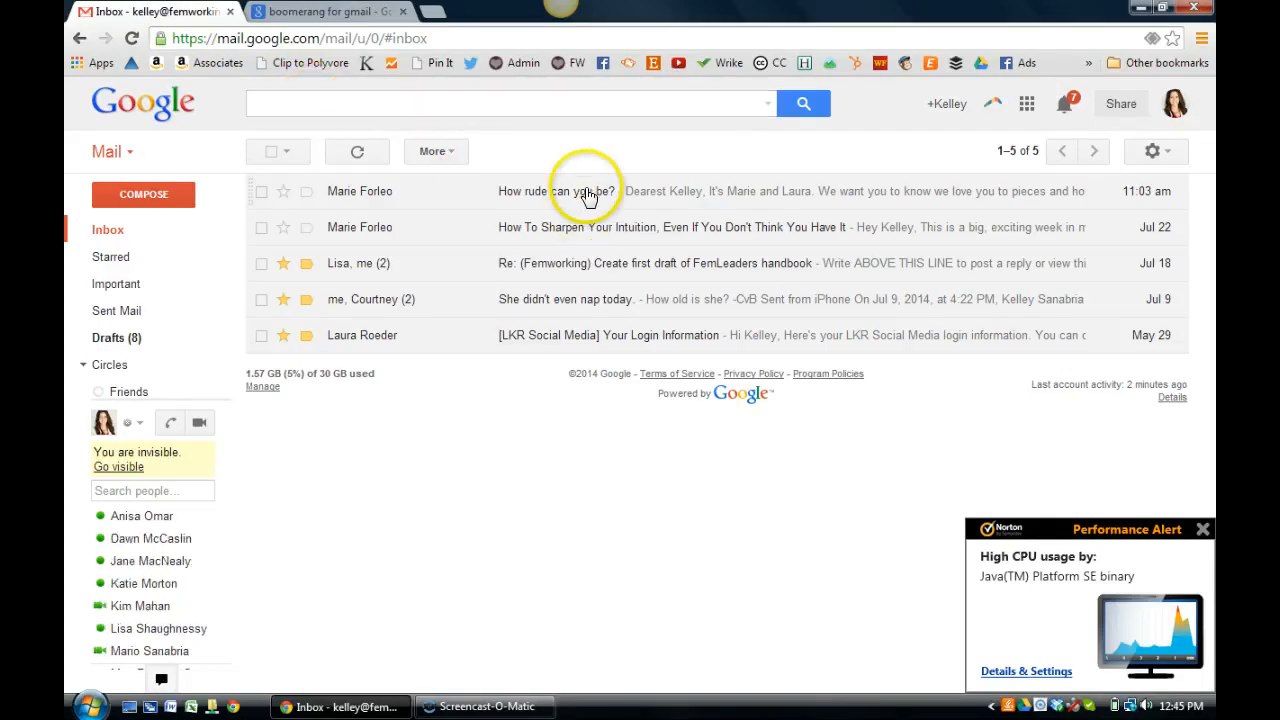
left_click(585, 191)
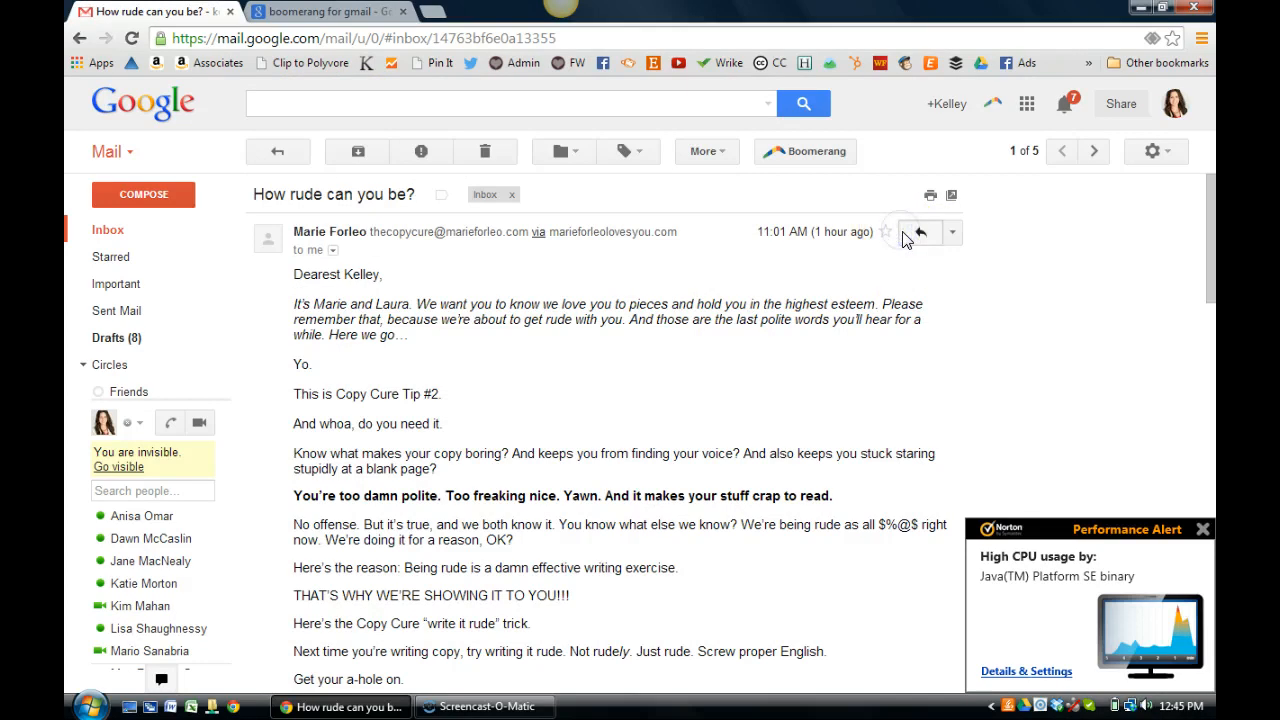
left_click(921, 232)
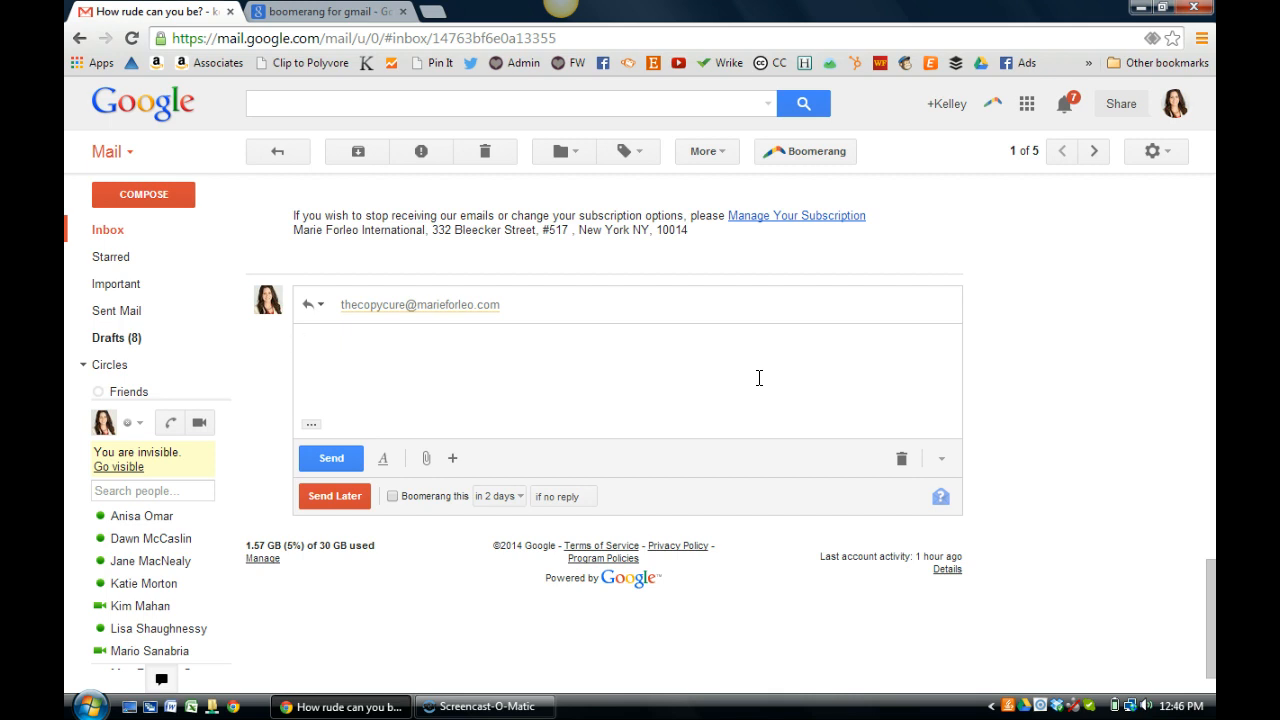
type("reply")
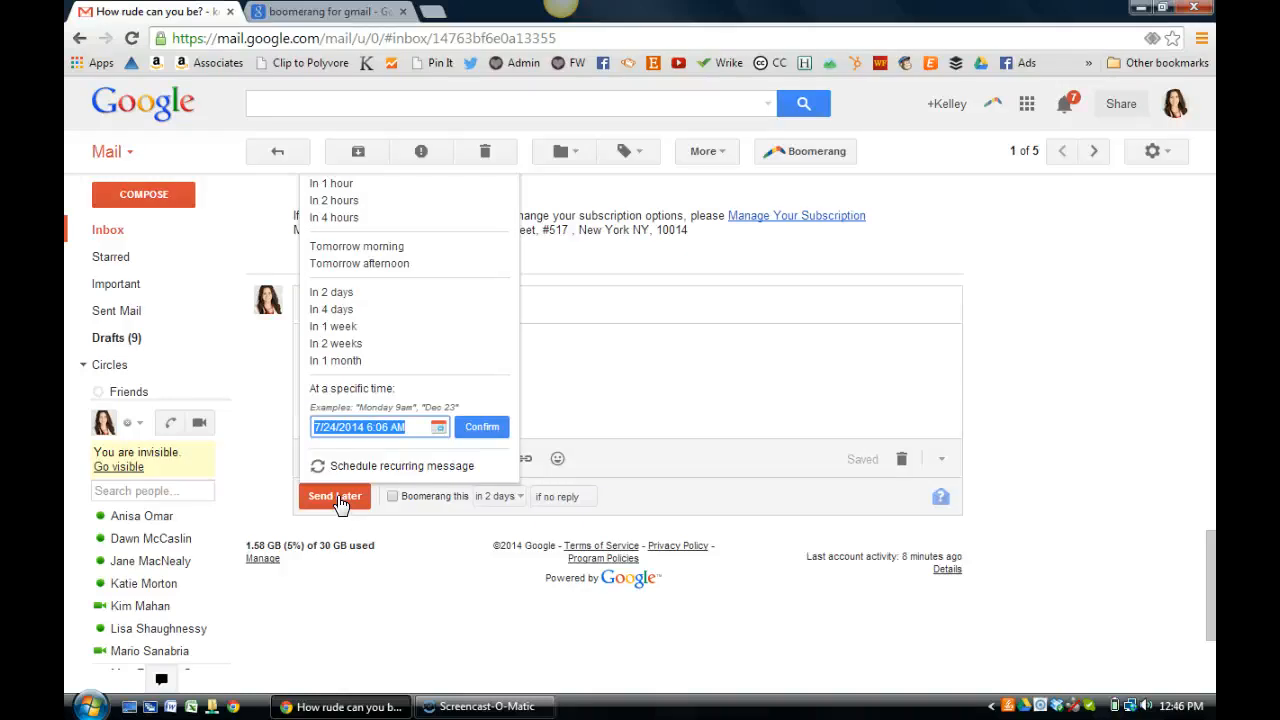
mouse_move(342, 501)
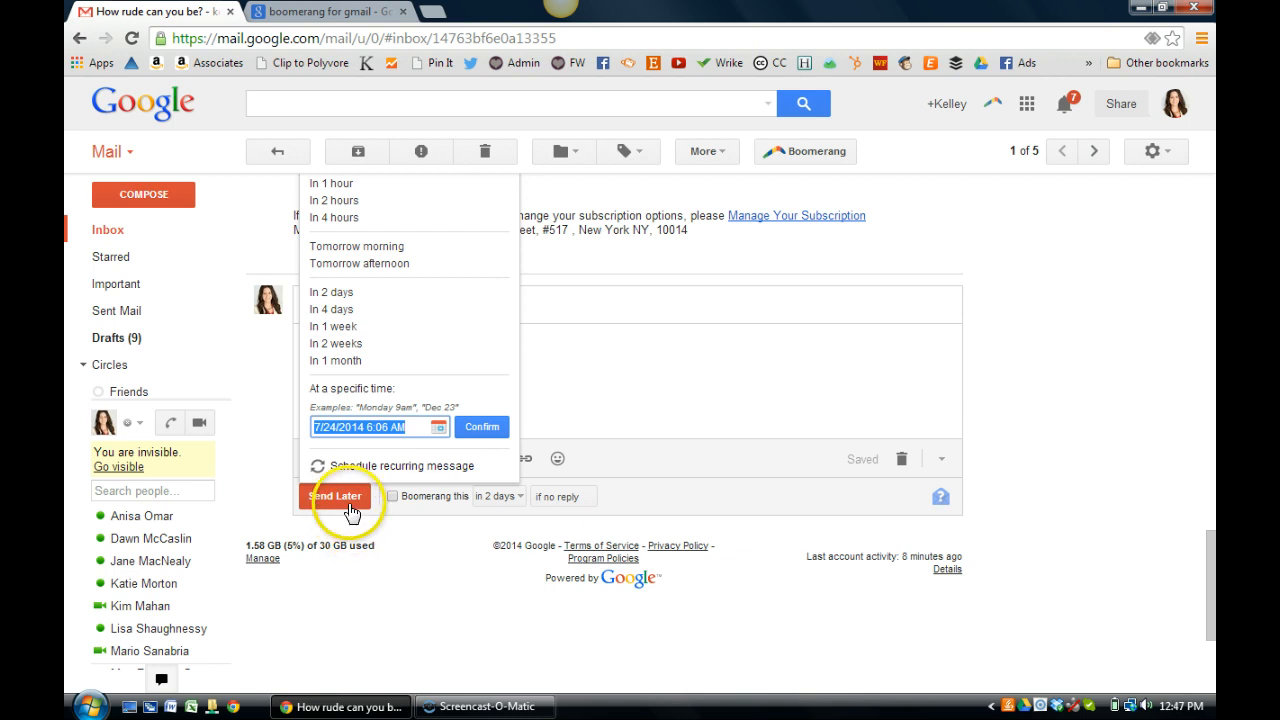
Schedule the reply with Boomerang's Send Later instead of sending it now
left_click(334, 496)
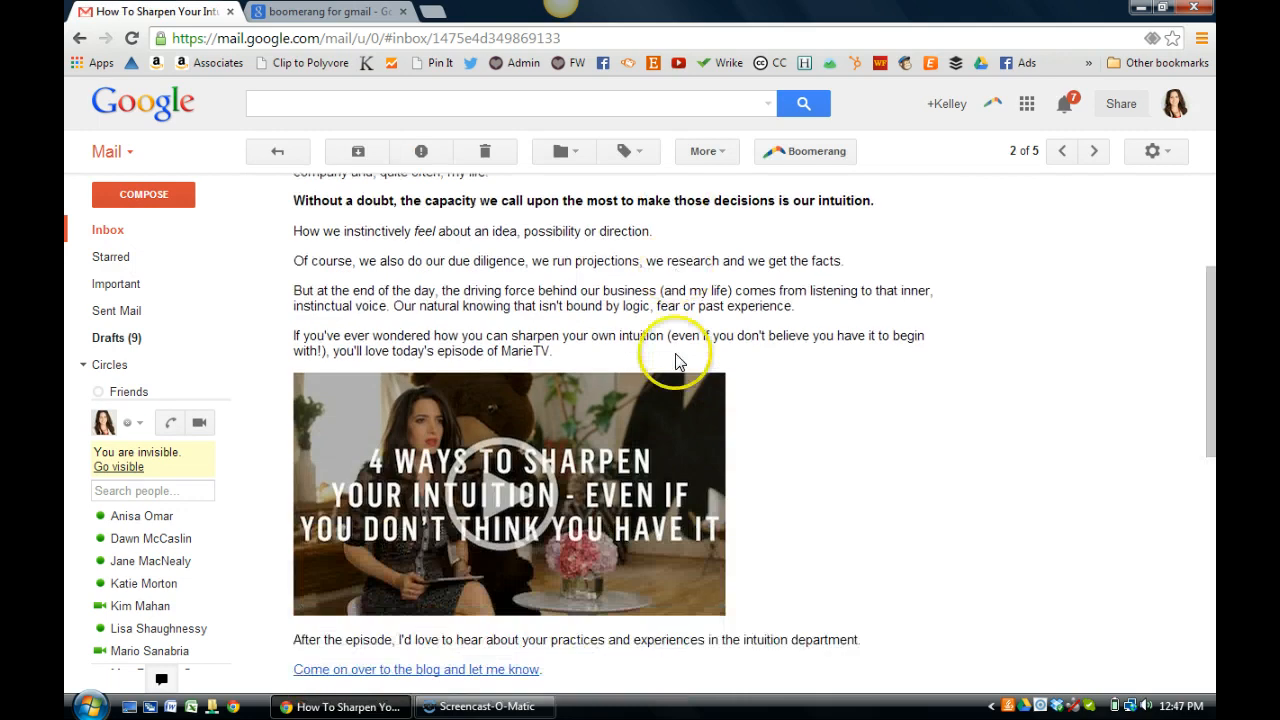
mouse_move(776, 404)
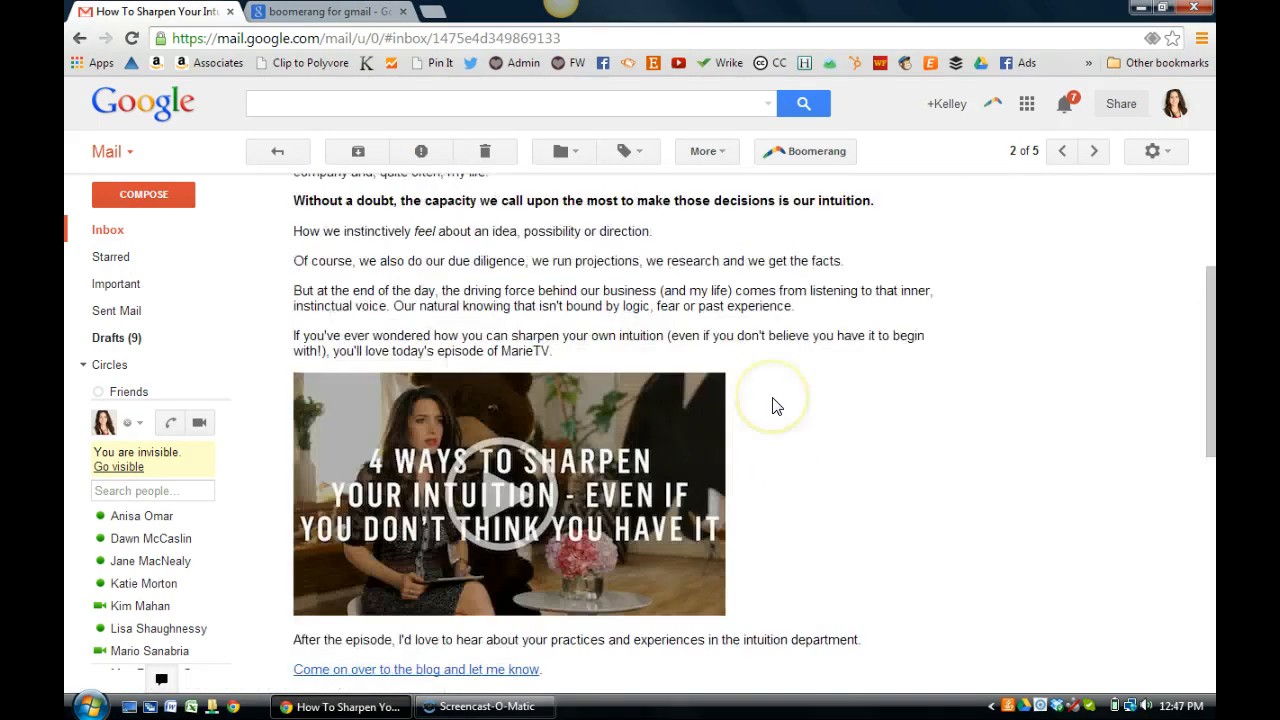
mouse_move(690, 494)
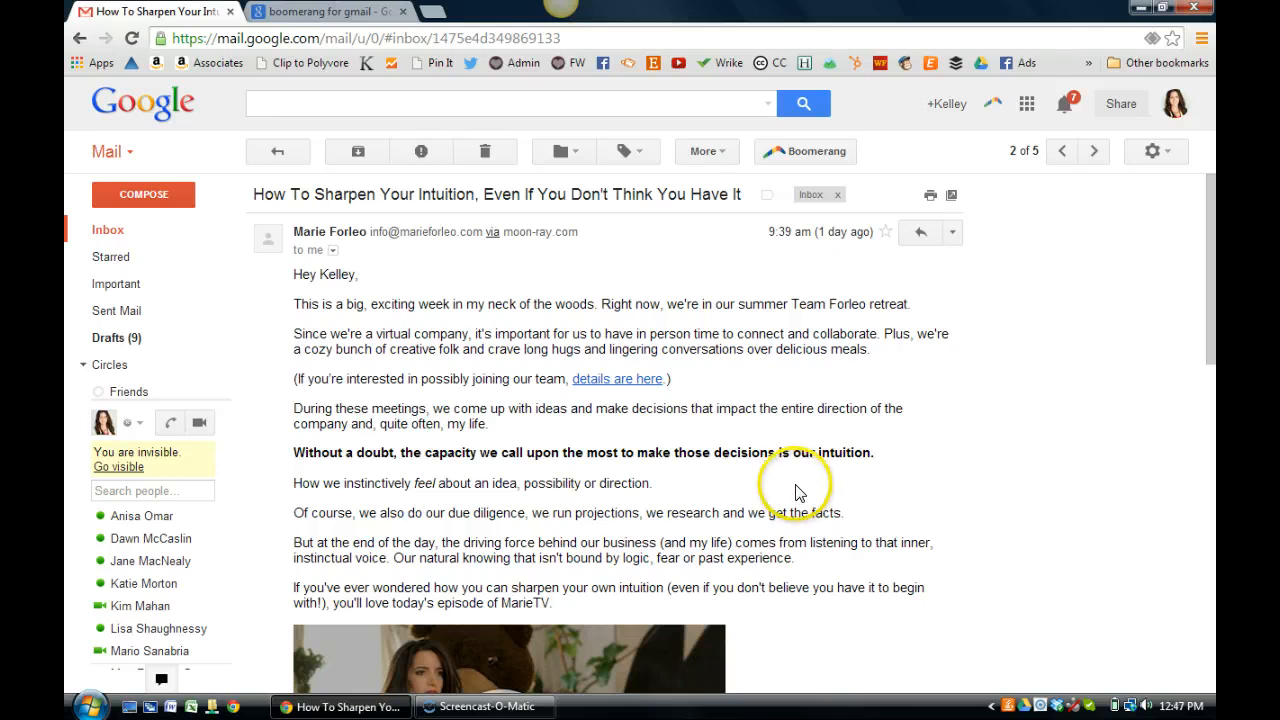
Scroll the 'How To Sharpen Your Intuition' message back to its subject and greeting
scroll("down", 3)
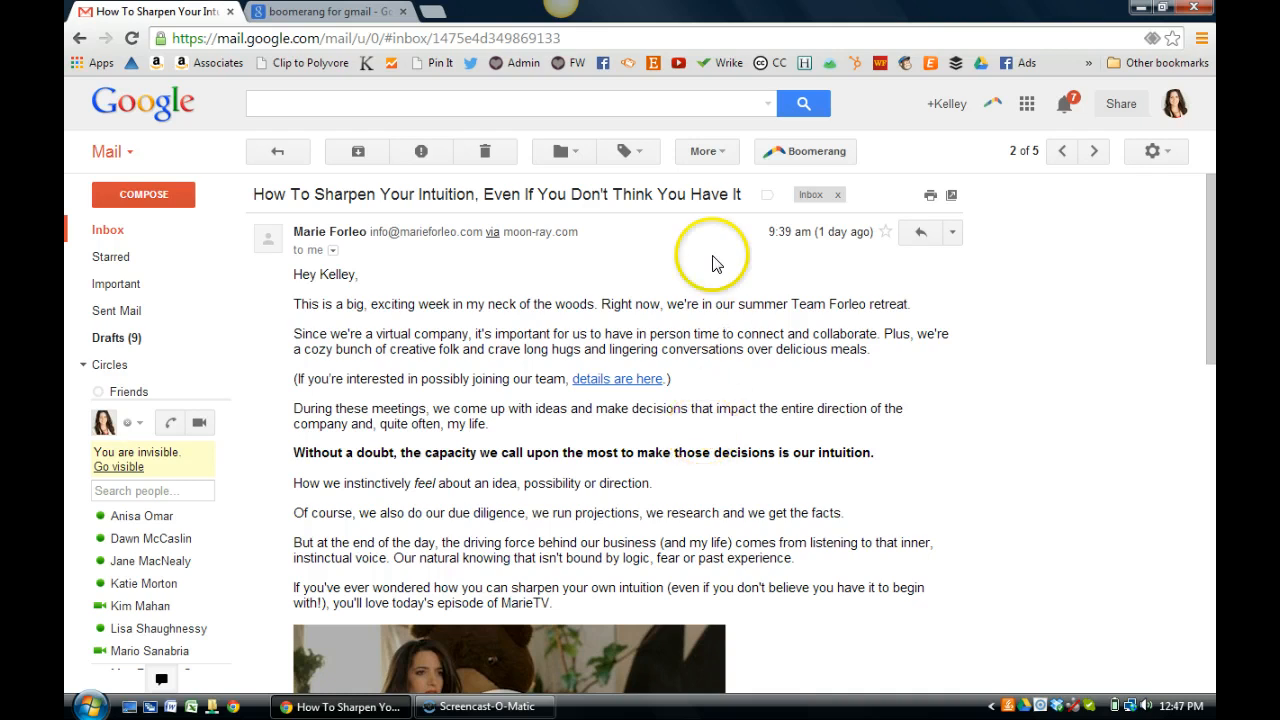
mouse_move(875, 178)
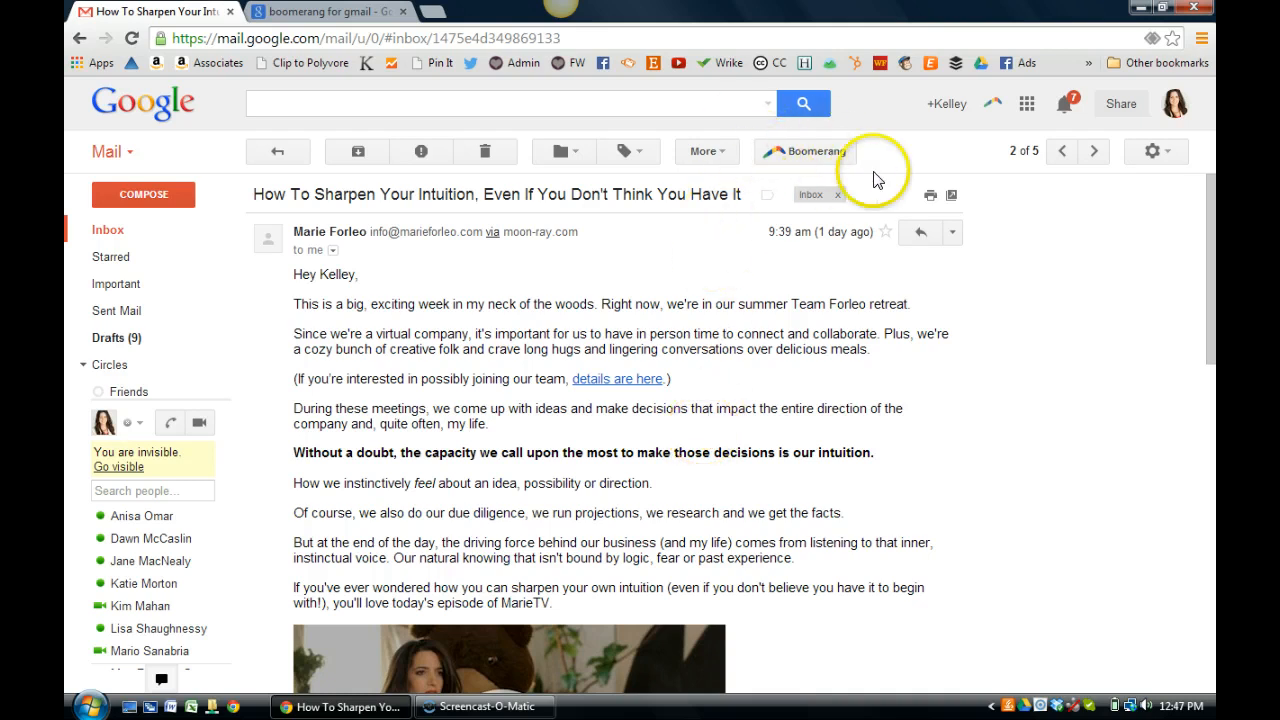
mouse_move(808, 163)
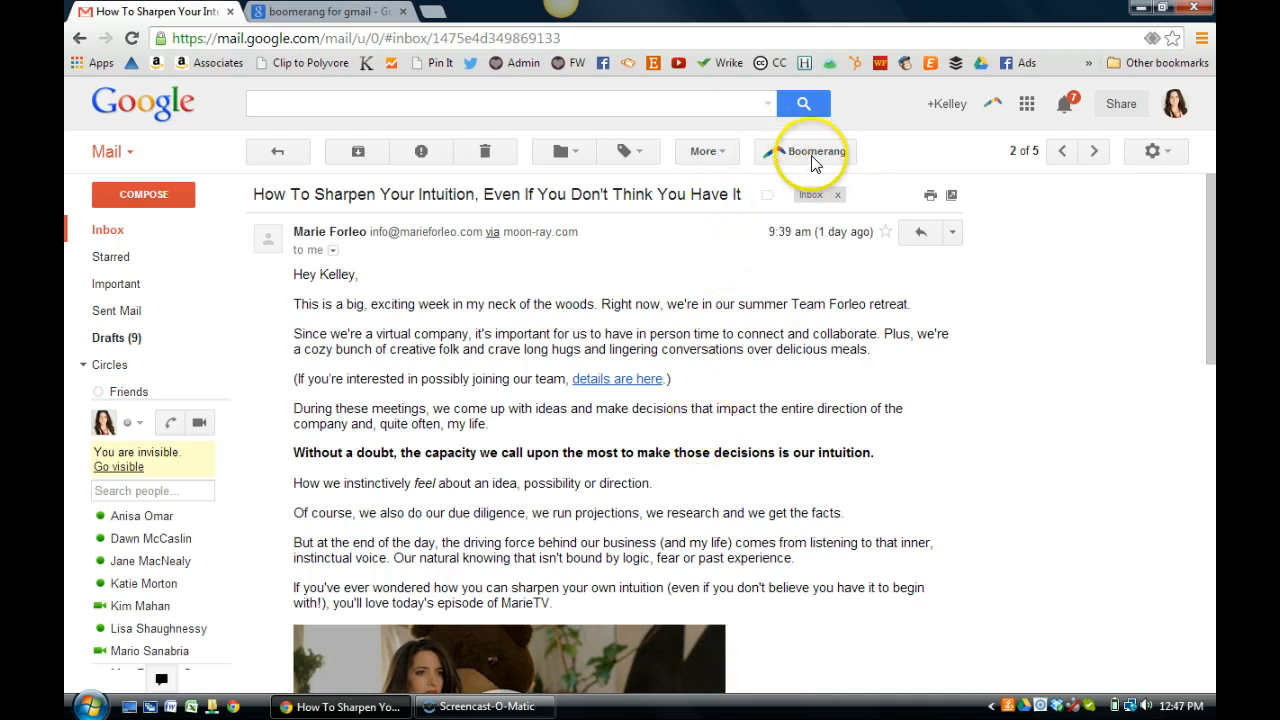
Bring up Boomerang's return-to-inbox timing choices for the intuition email
left_click(814, 151)
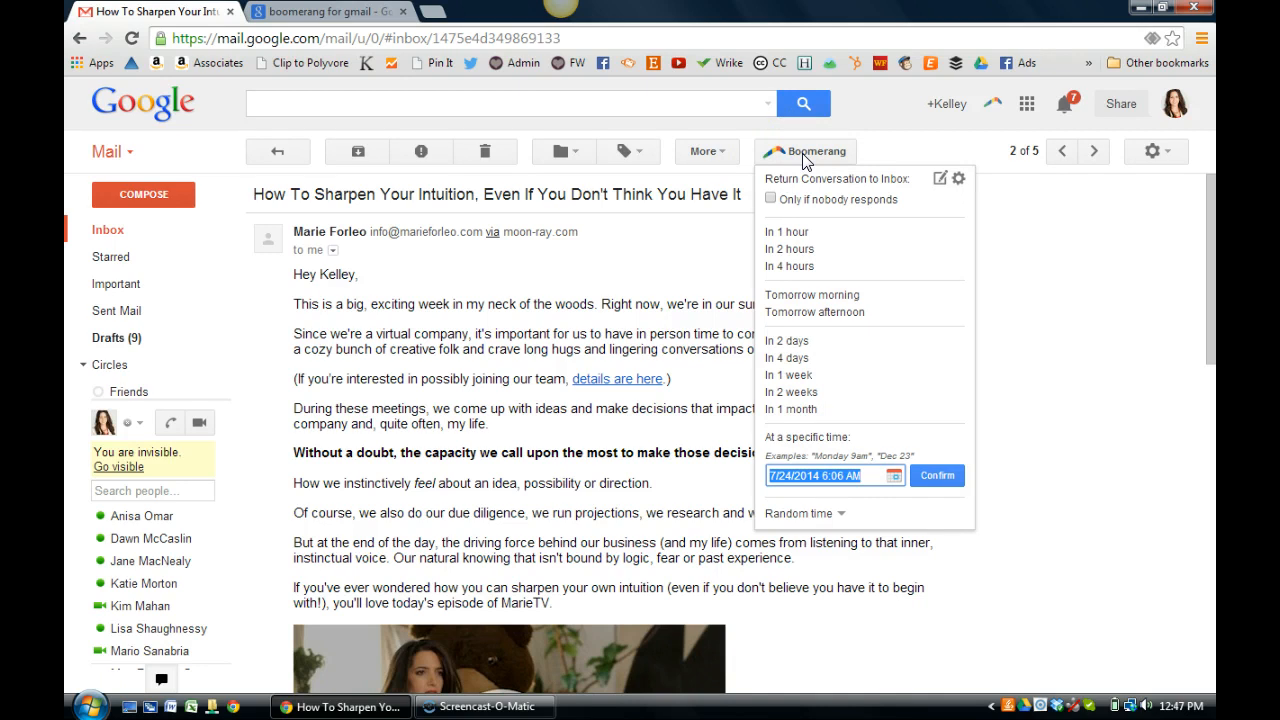
mouse_move(798, 160)
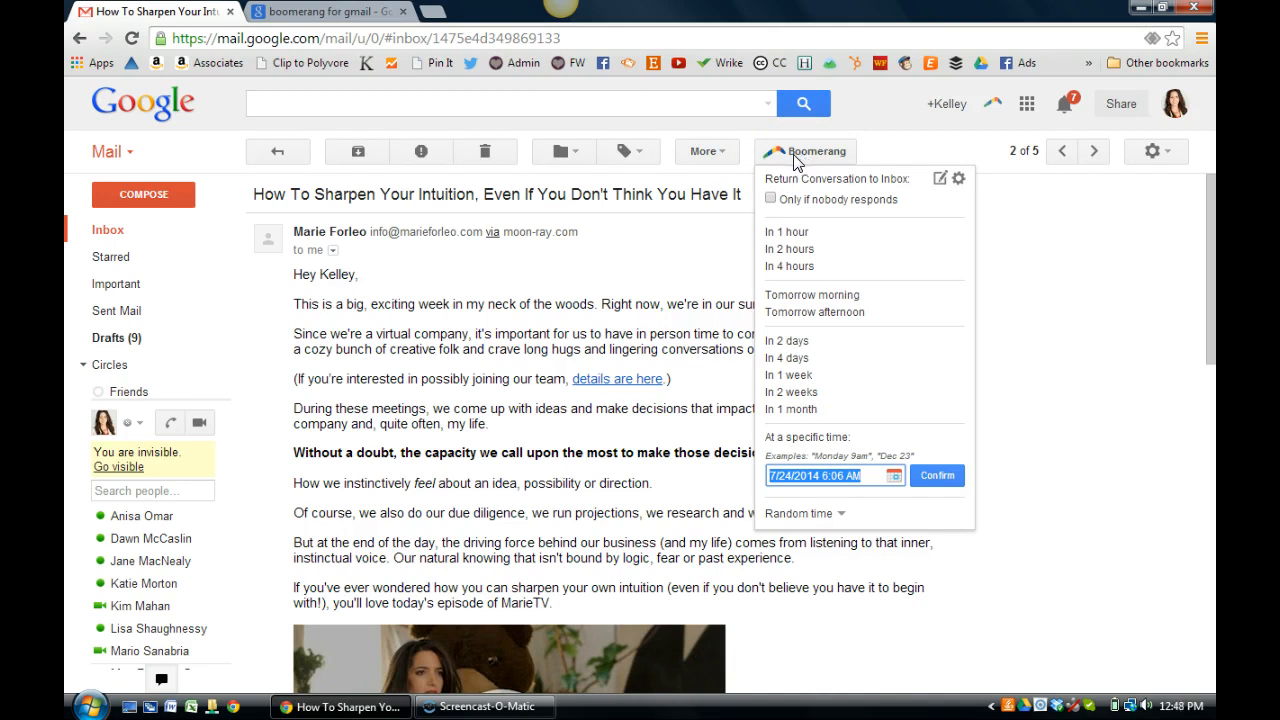
mouse_move(786, 358)
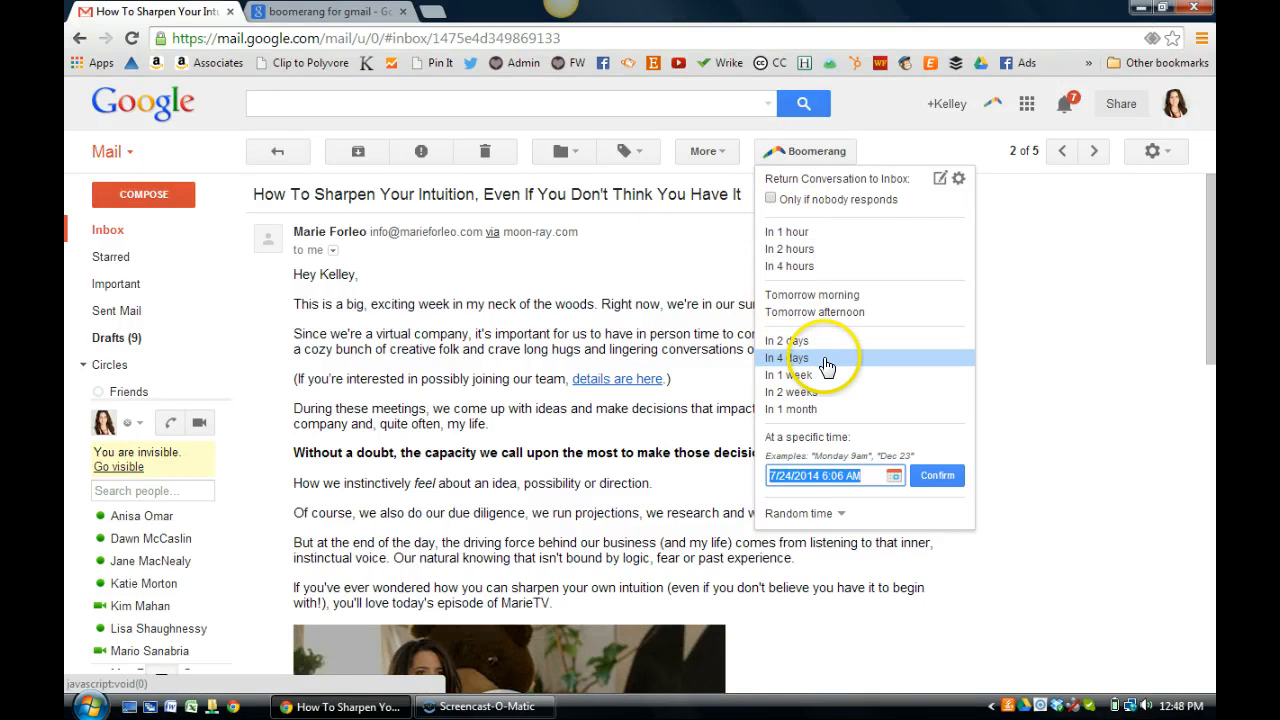
mouse_move(818, 377)
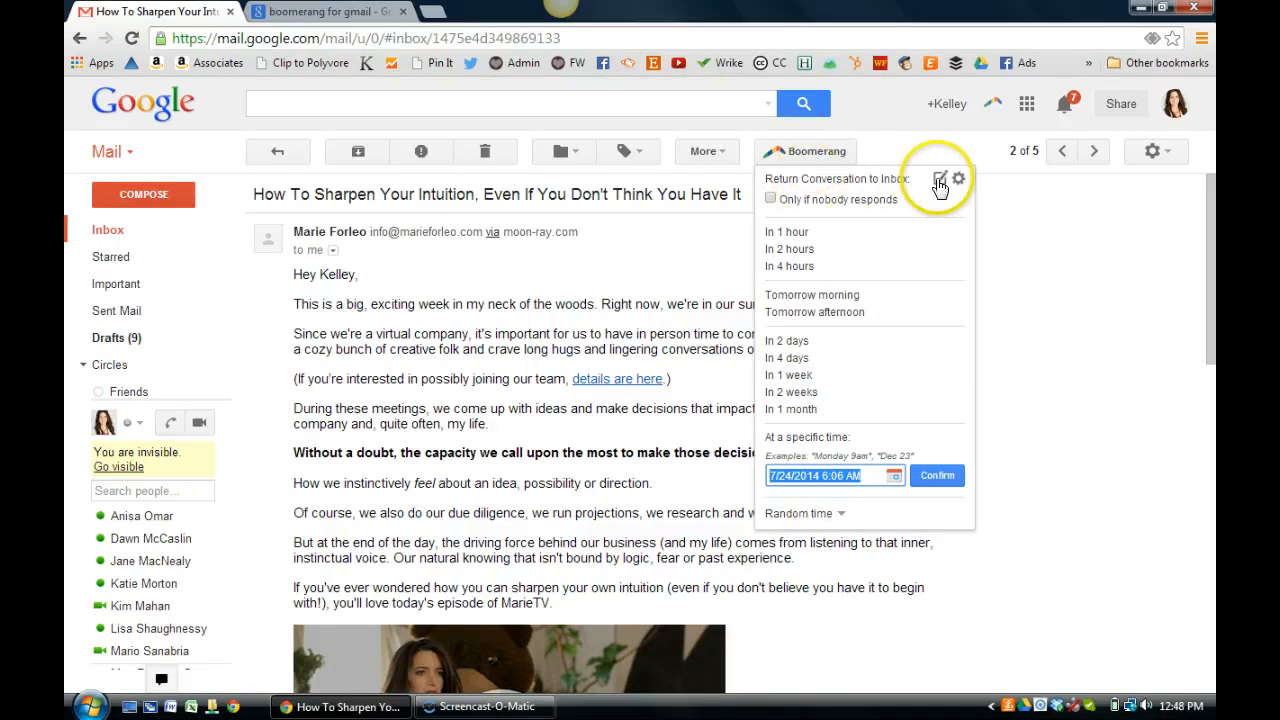
mouse_move(833, 307)
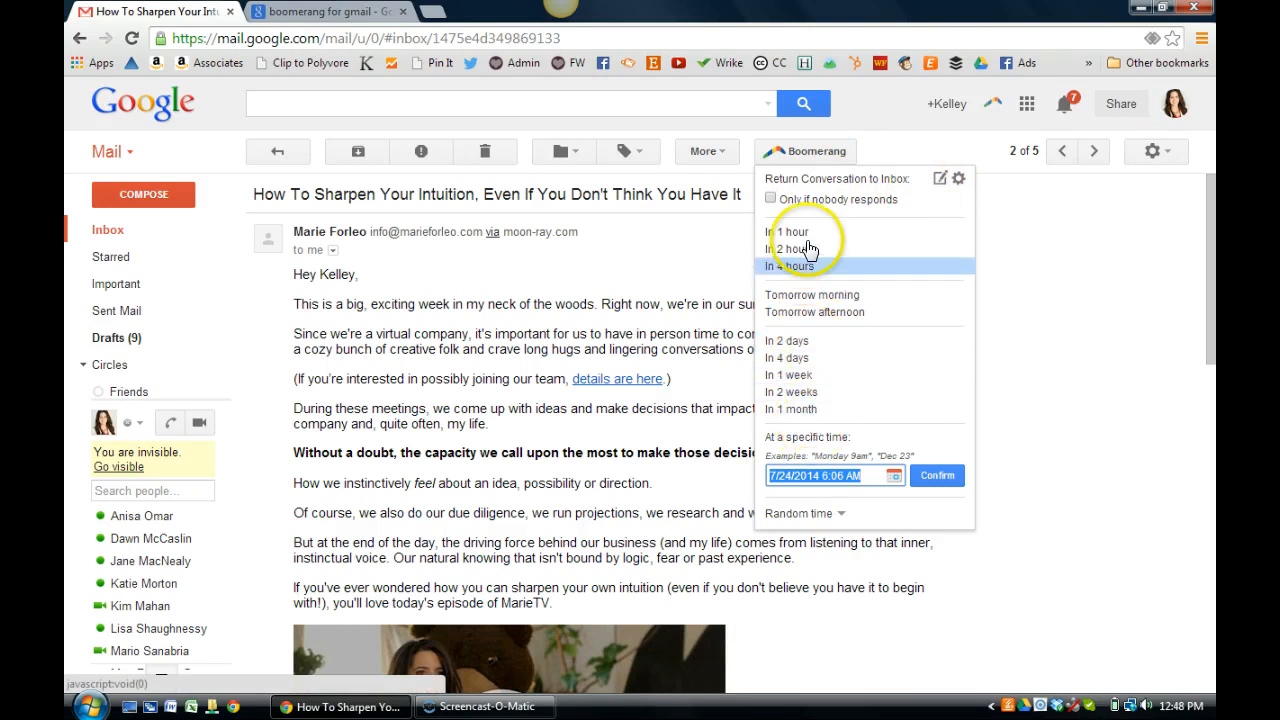
mouse_move(807, 409)
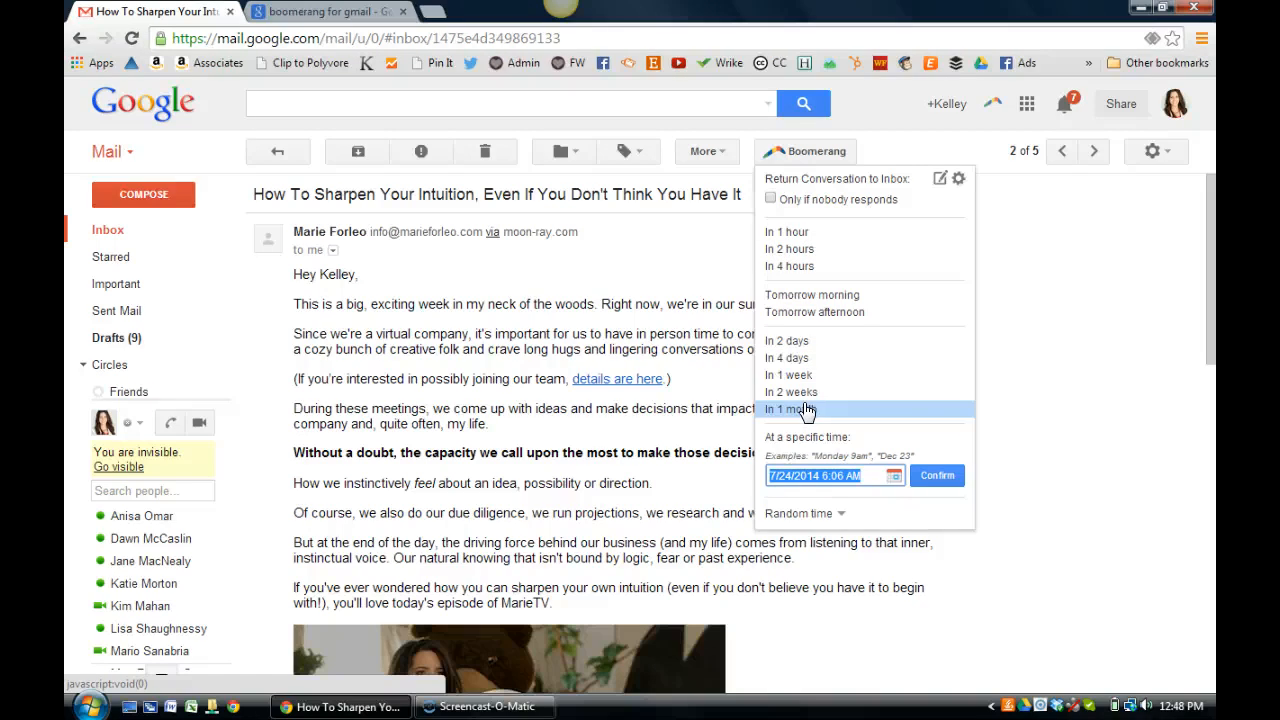
mouse_move(796, 375)
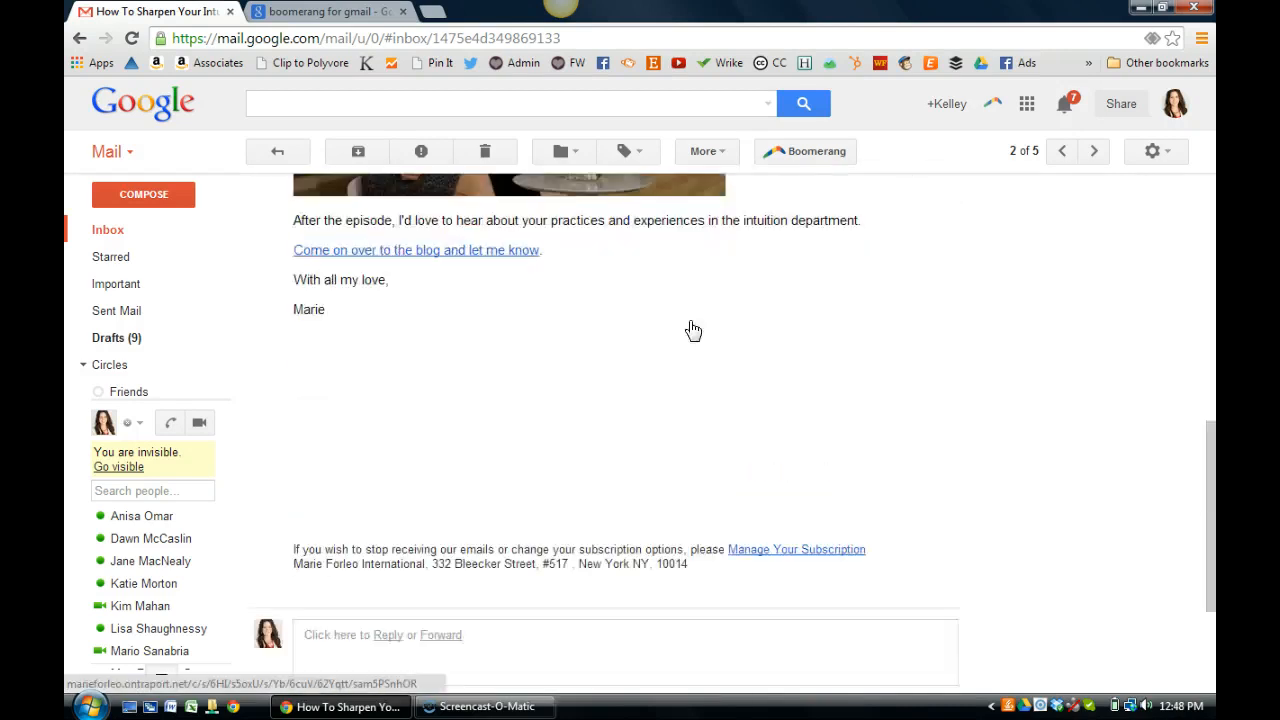
Start a reply to the intuition email, keeping its Boomerang reminder at 'in 2 days, if no reply'
left_click(386, 635)
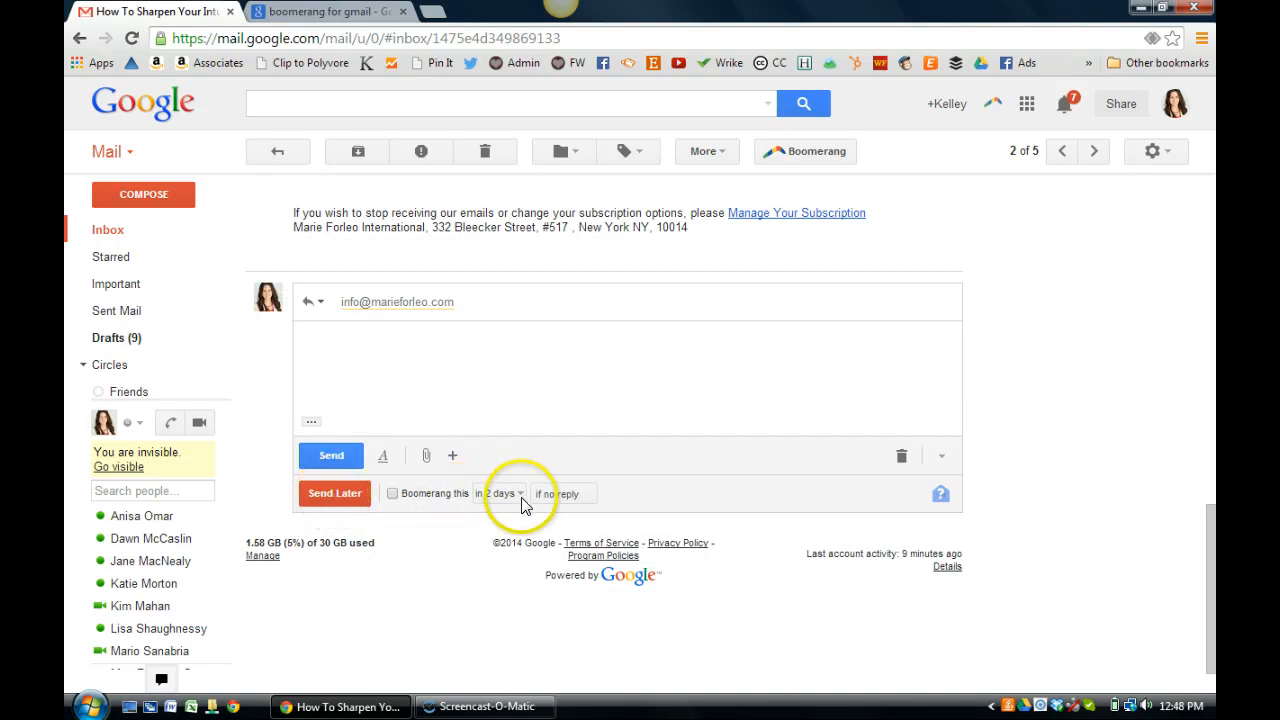
left_click(563, 493)
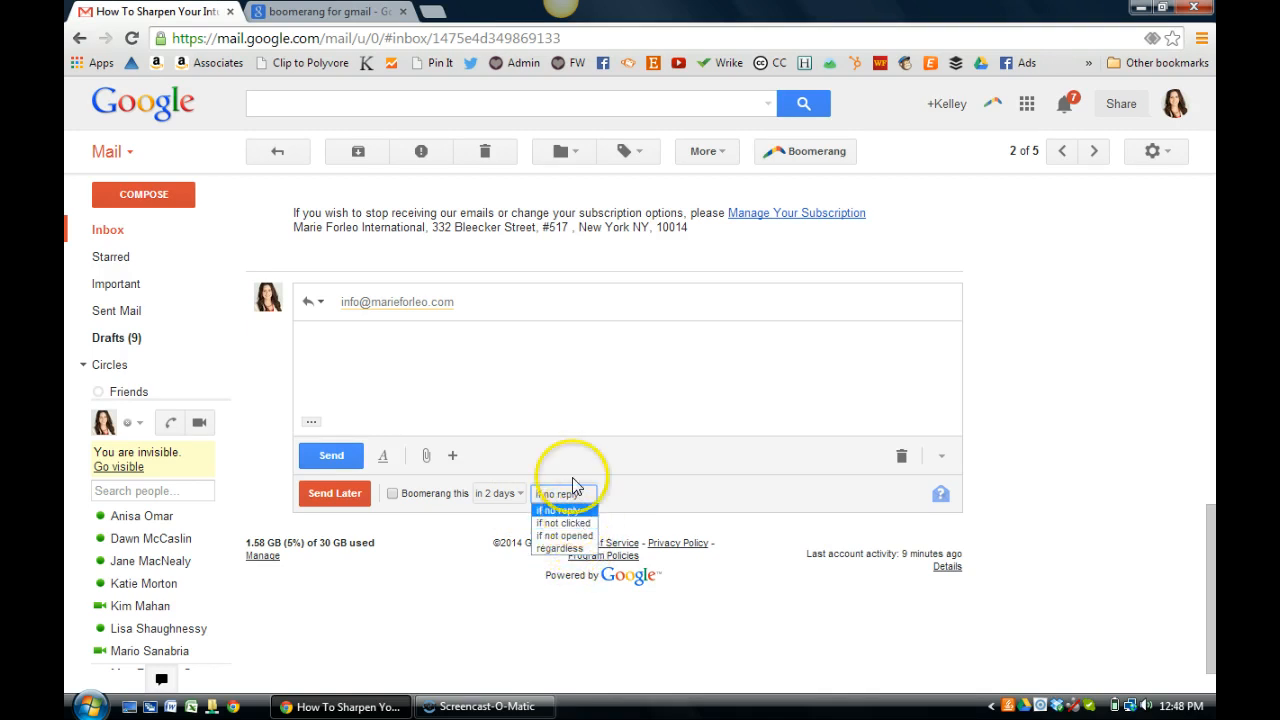
left_click(563, 503)
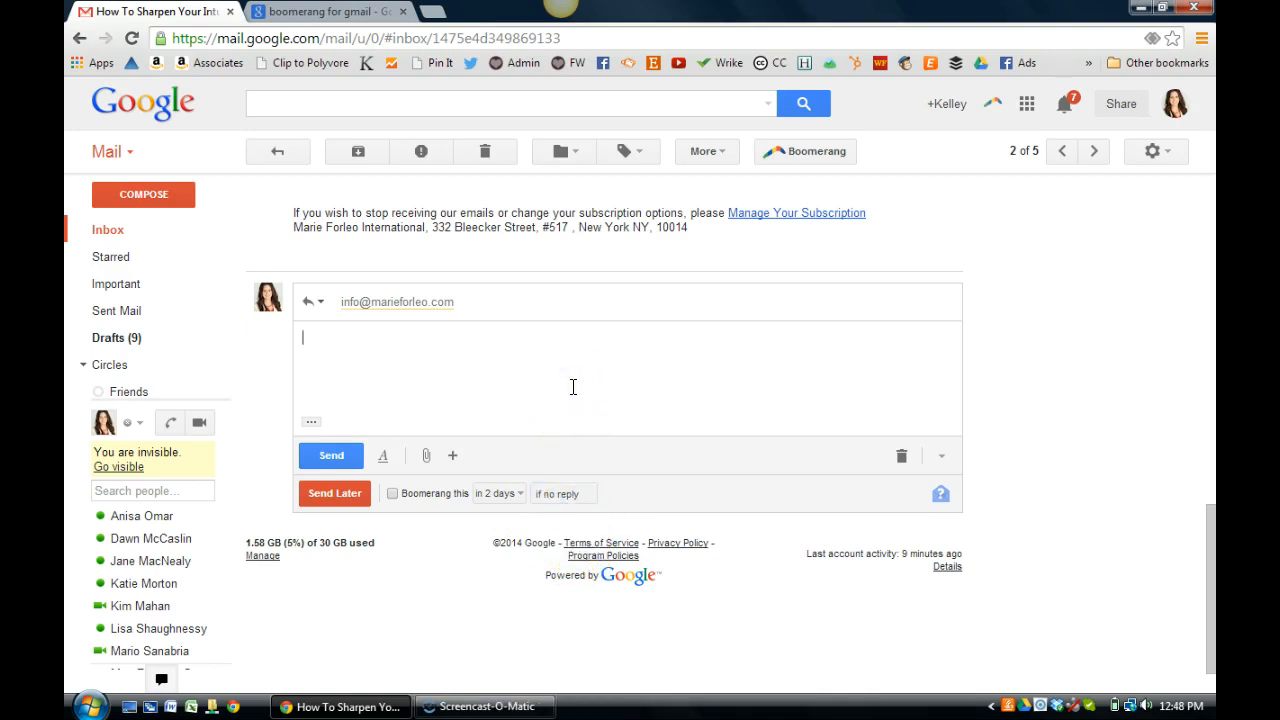
mouse_move(564, 395)
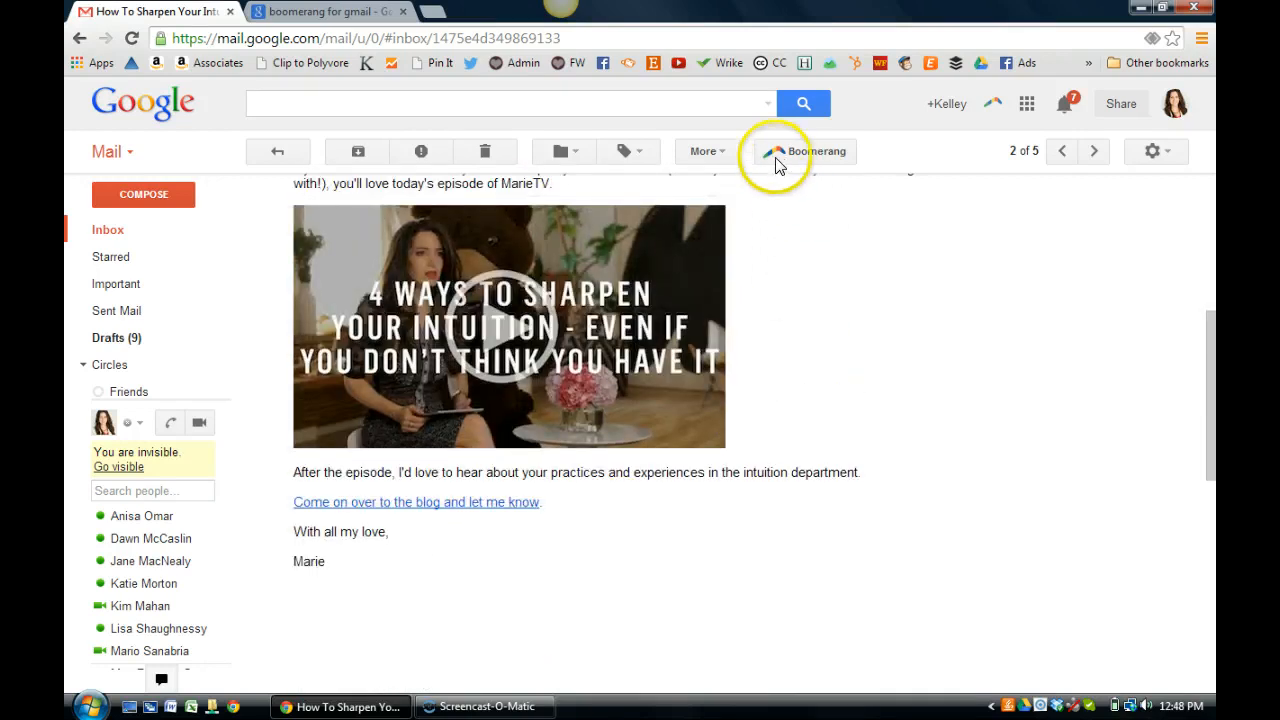
mouse_move(791, 364)
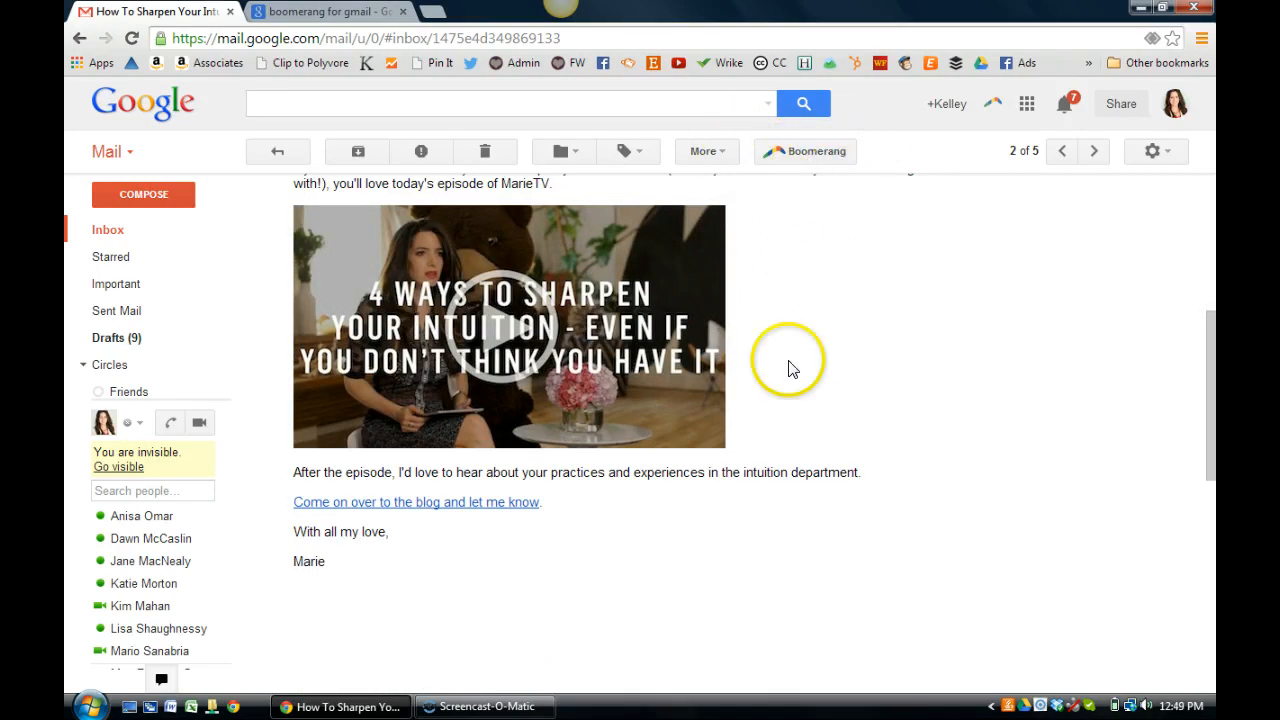
mouse_move(762, 423)
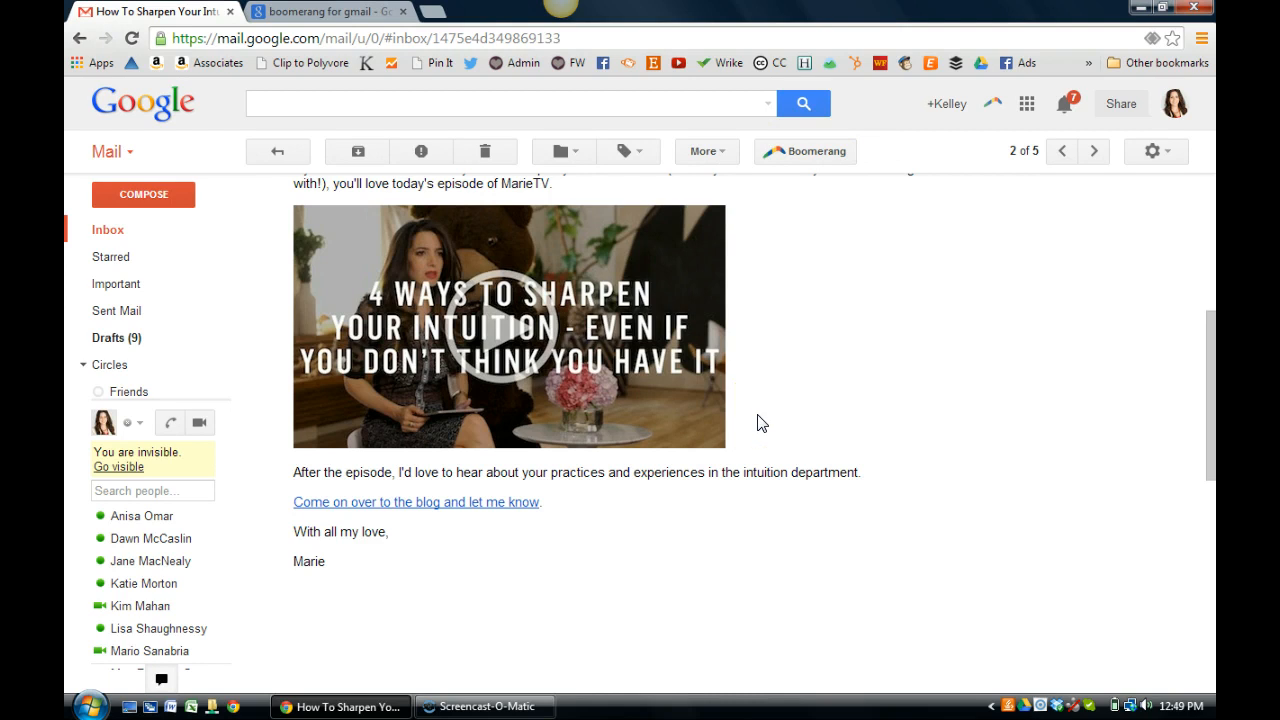
mouse_move(756, 425)
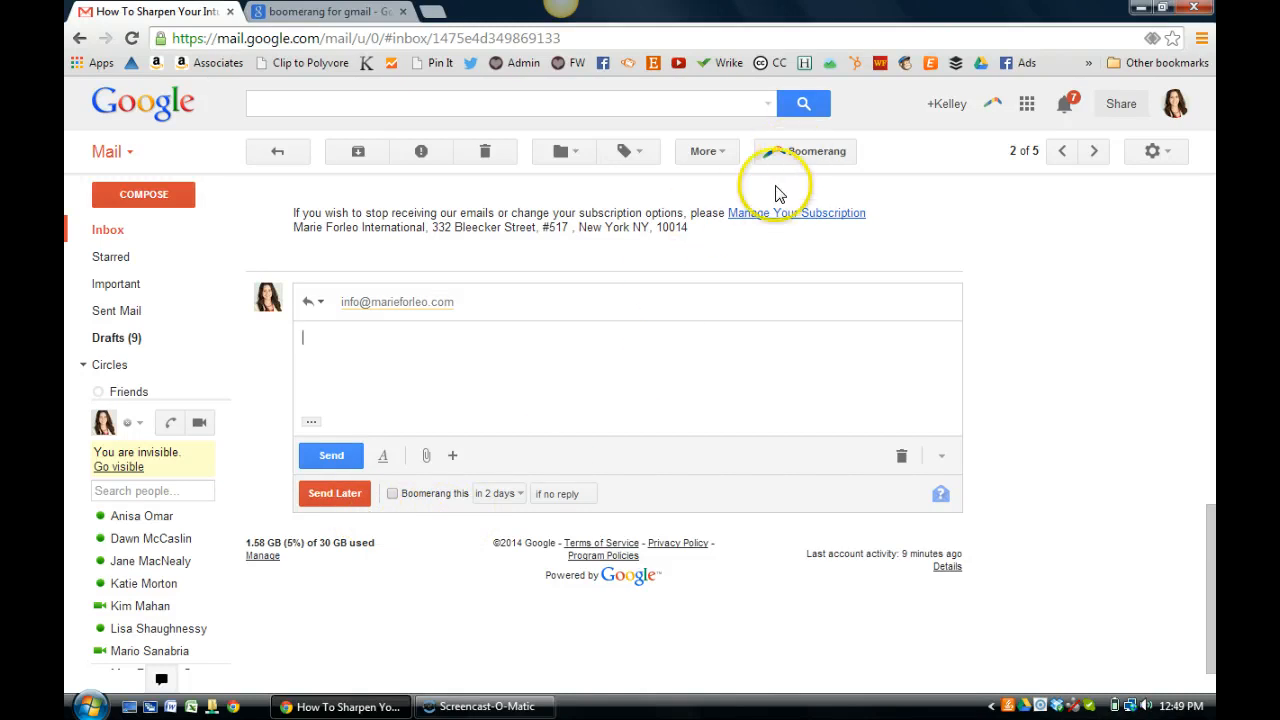
mouse_move(657, 369)
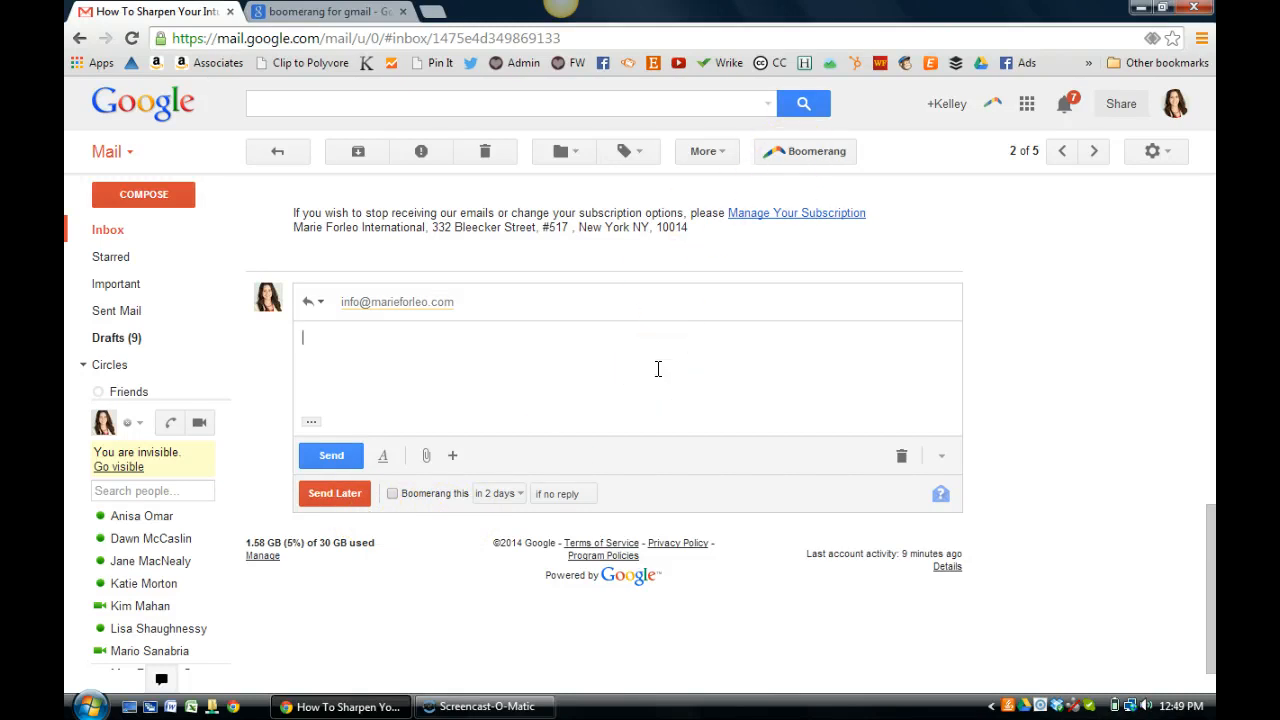
mouse_move(675, 365)
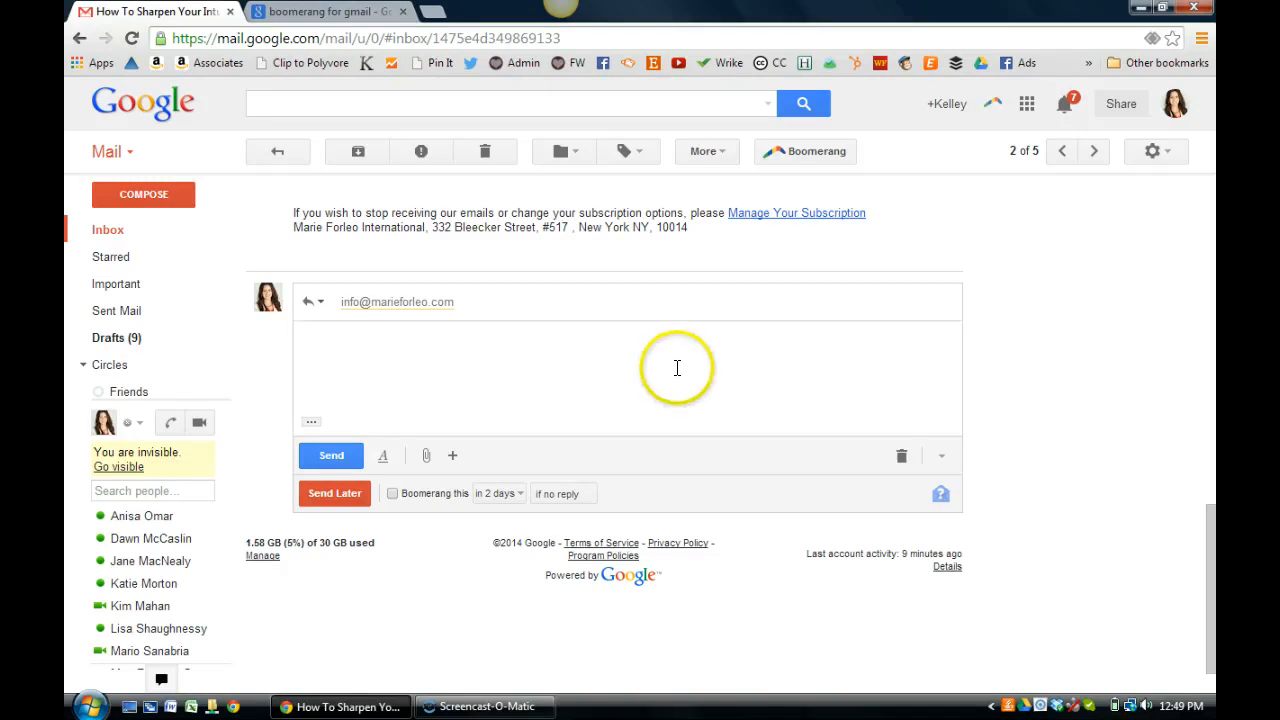
mouse_move(694, 331)
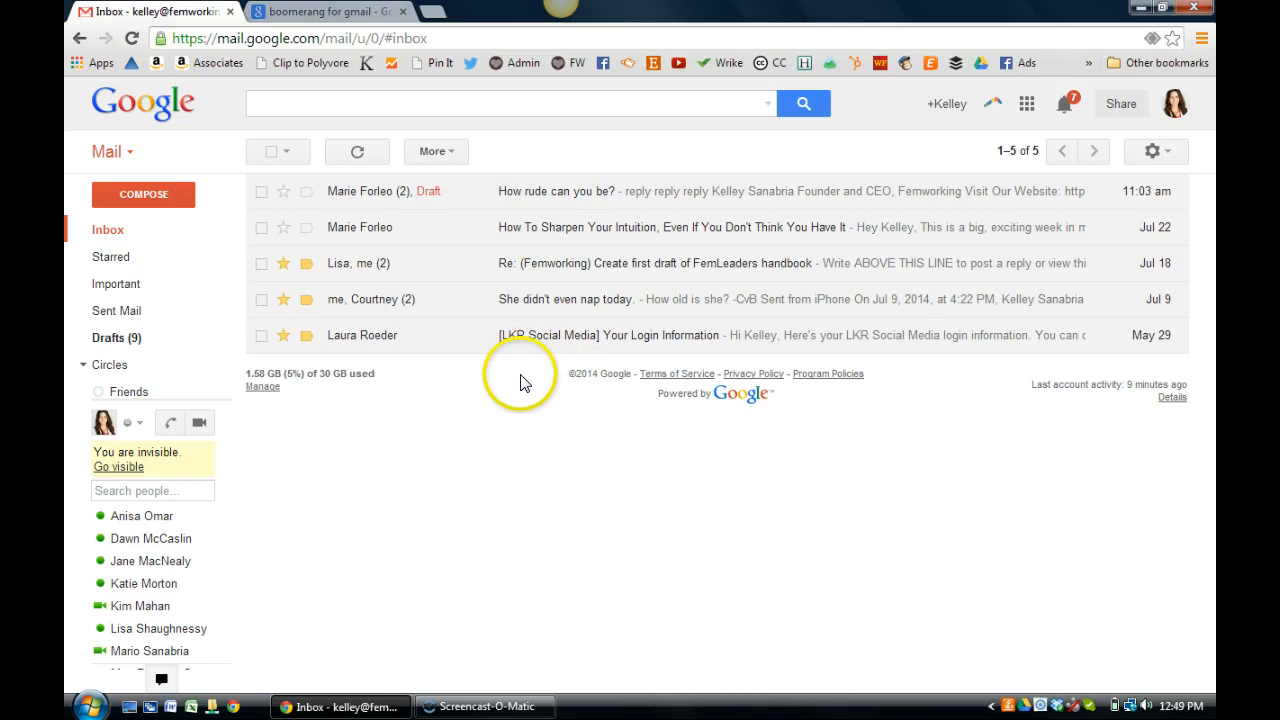
mouse_move(528, 411)
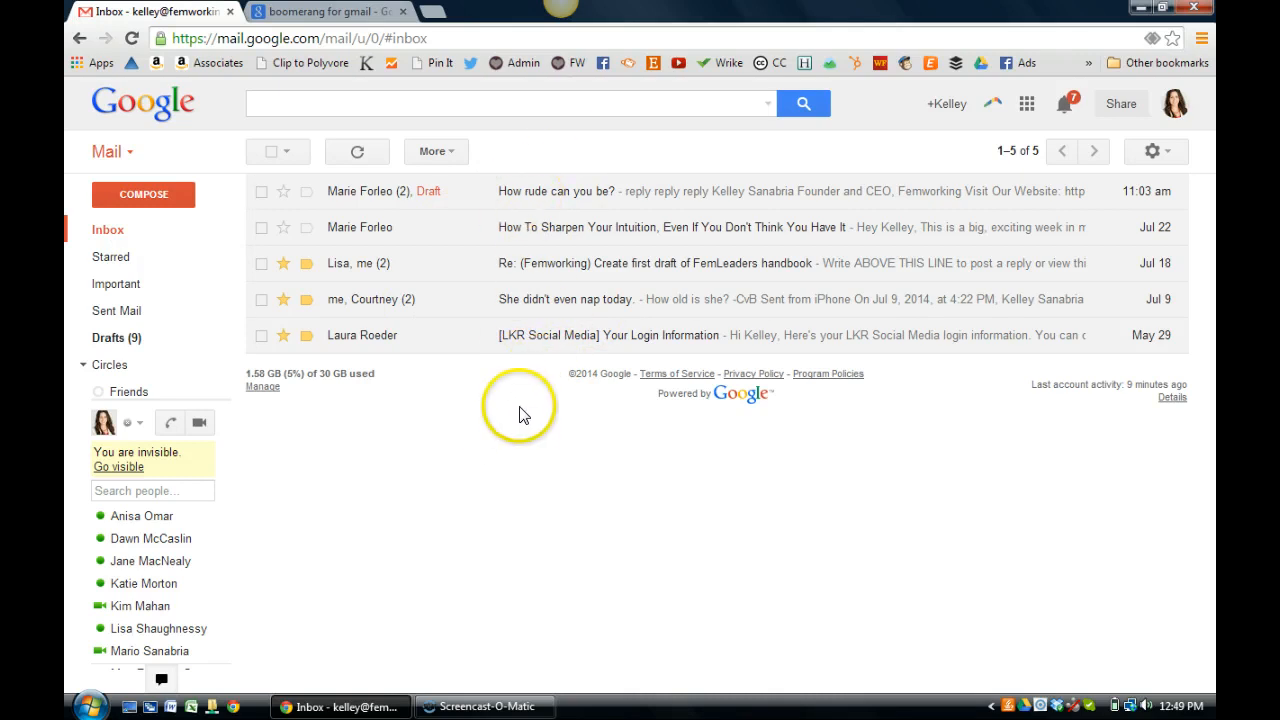
mouse_move(499, 414)
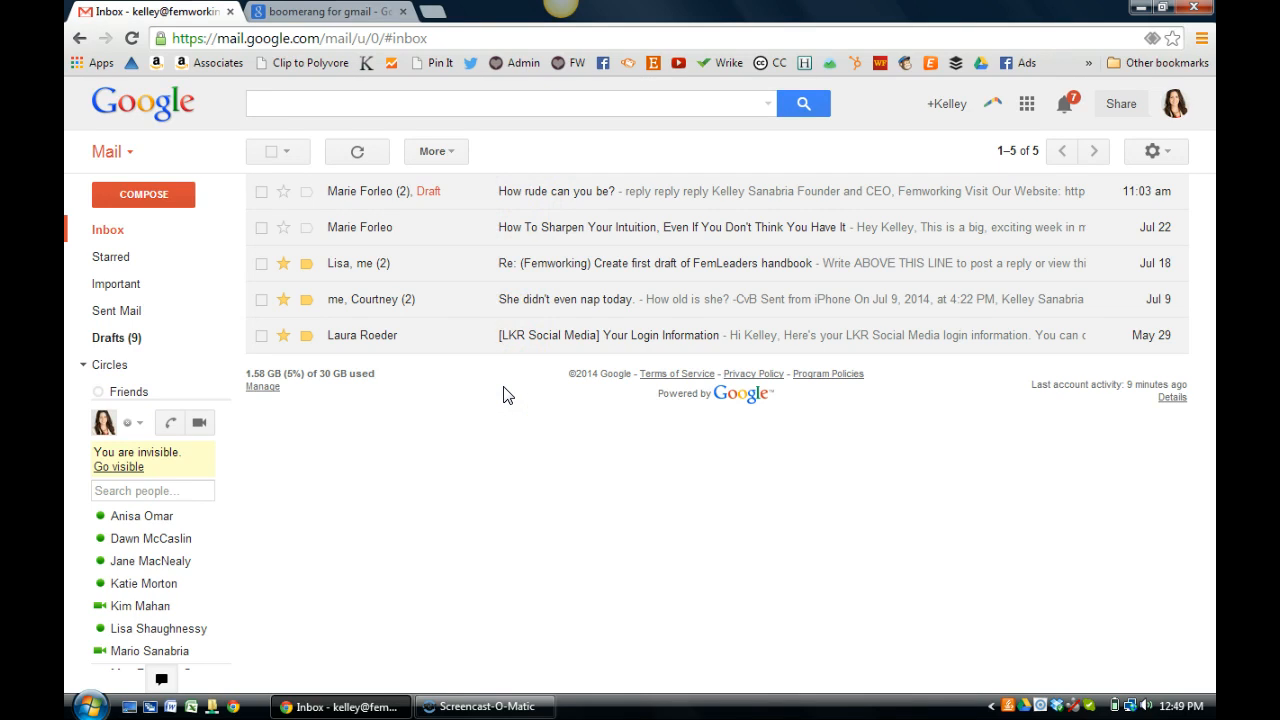
mouse_move(435, 151)
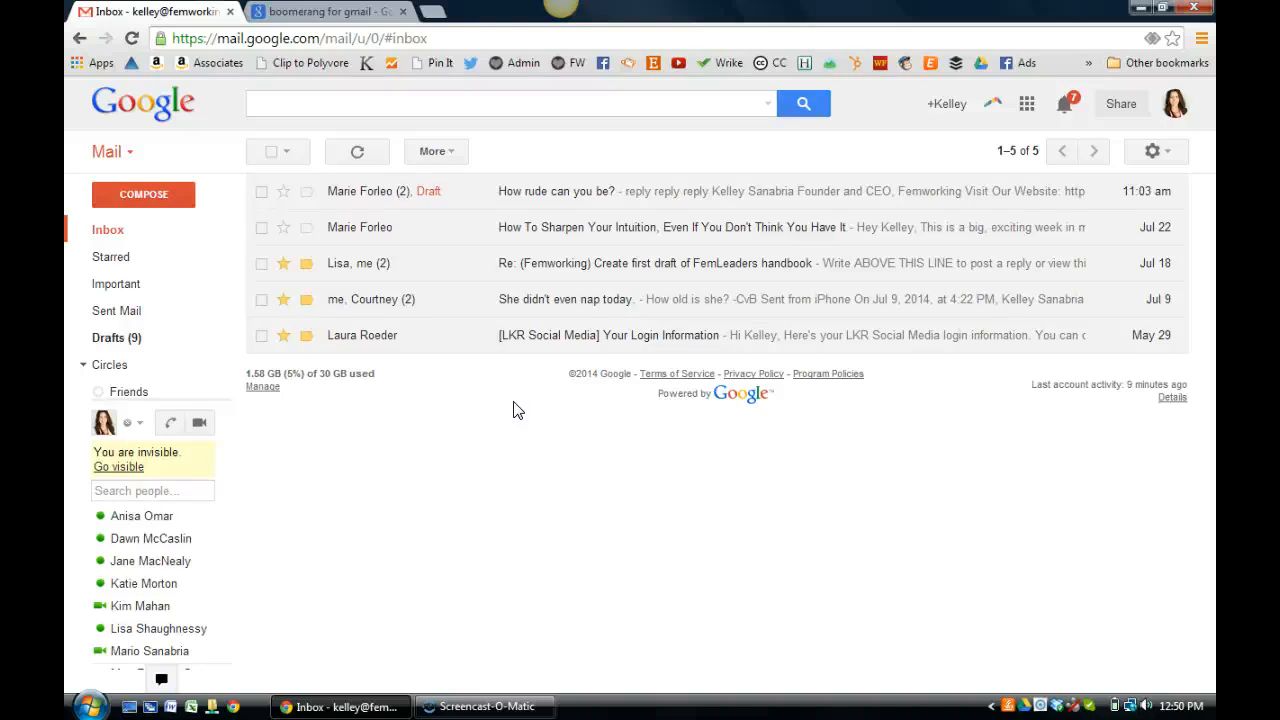
Return to the inbox listing, where 'How rude can you be?' now shows a draft
left_click(483, 707)
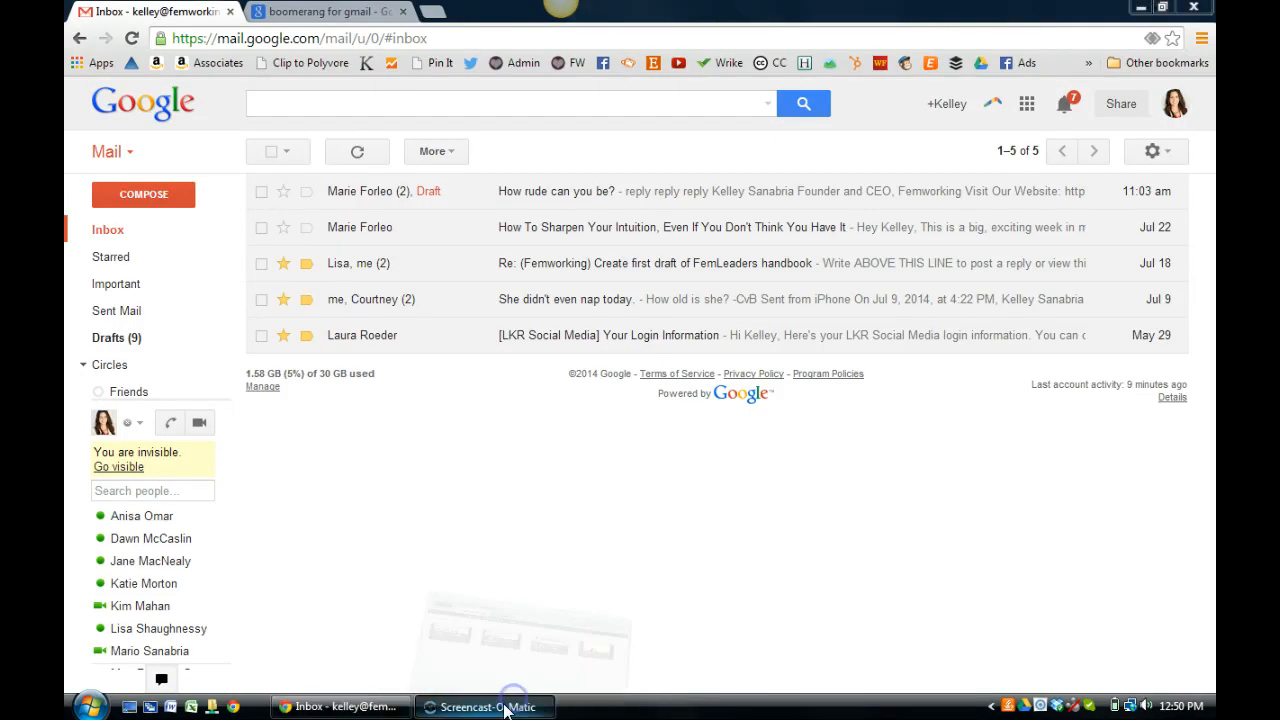